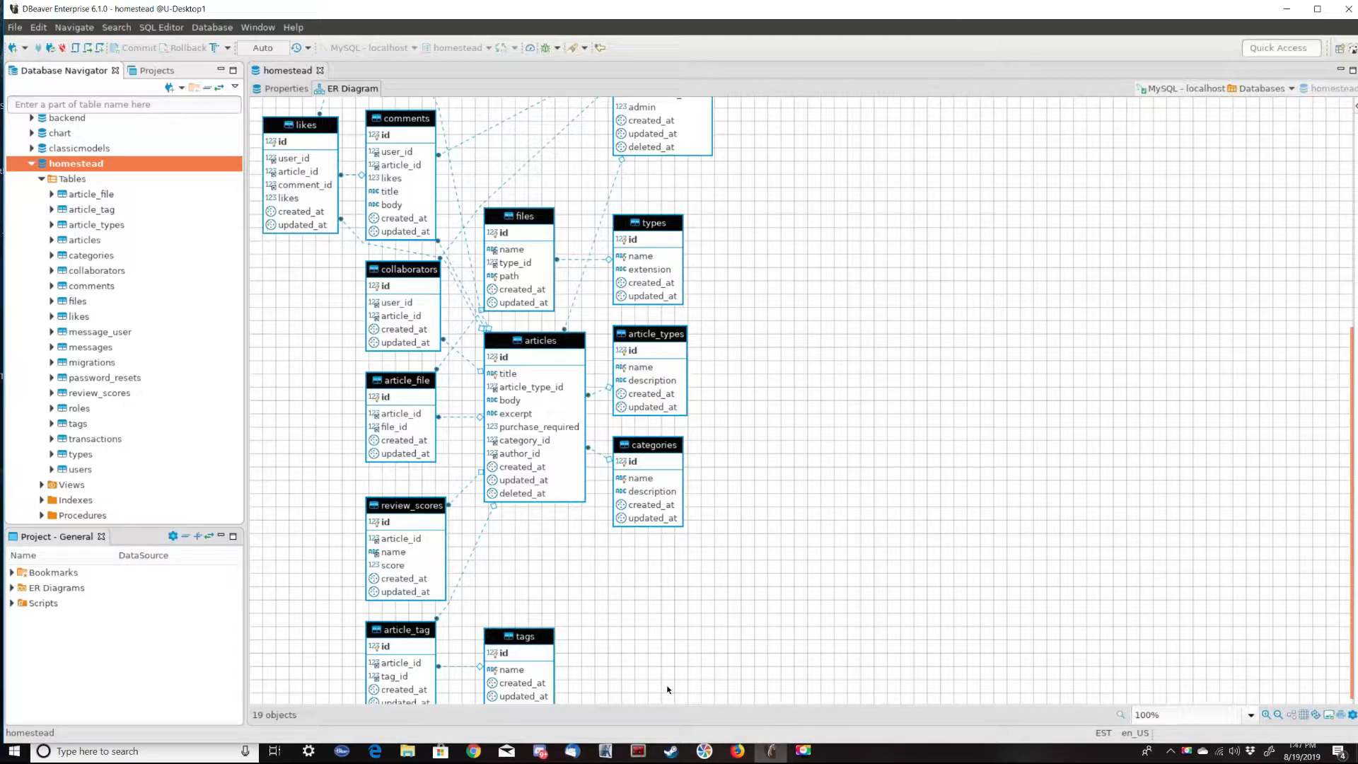
mouse_move(664, 696)
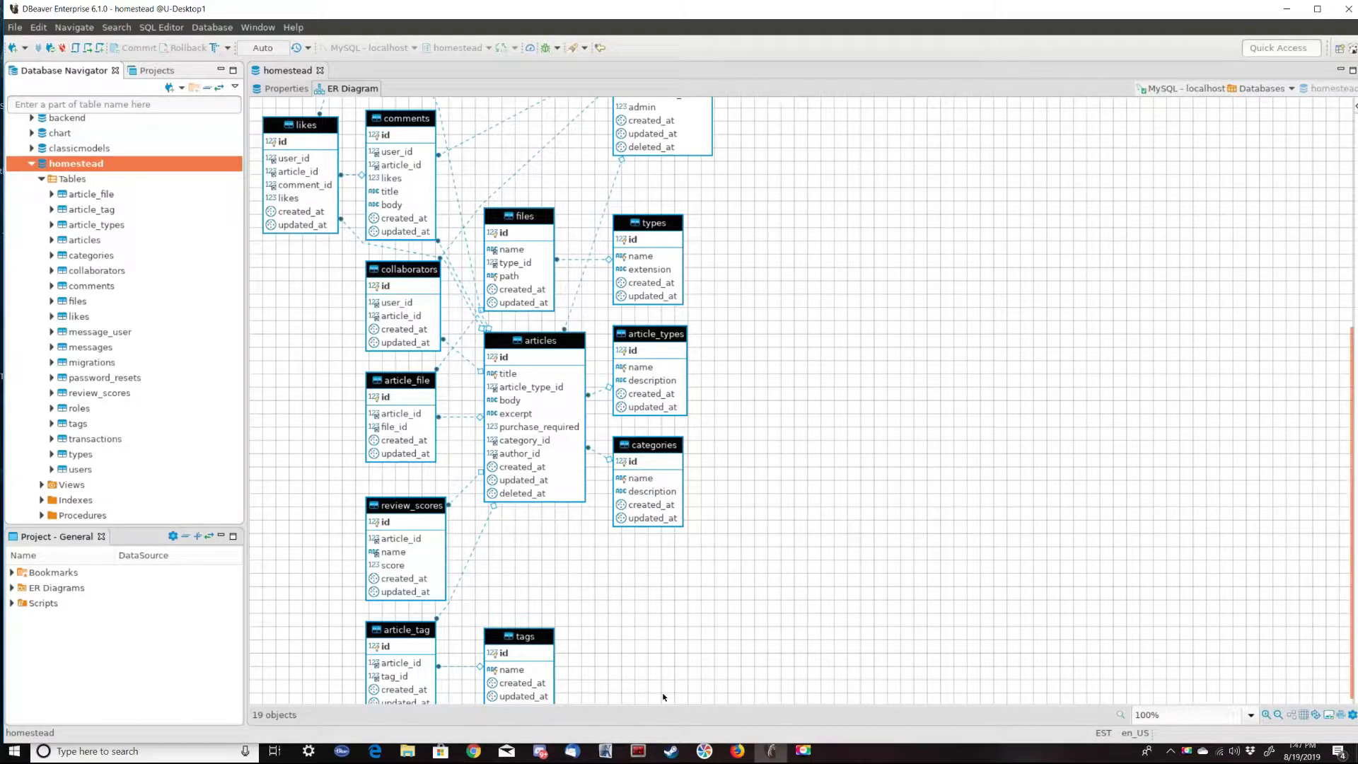
mouse_move(551, 657)
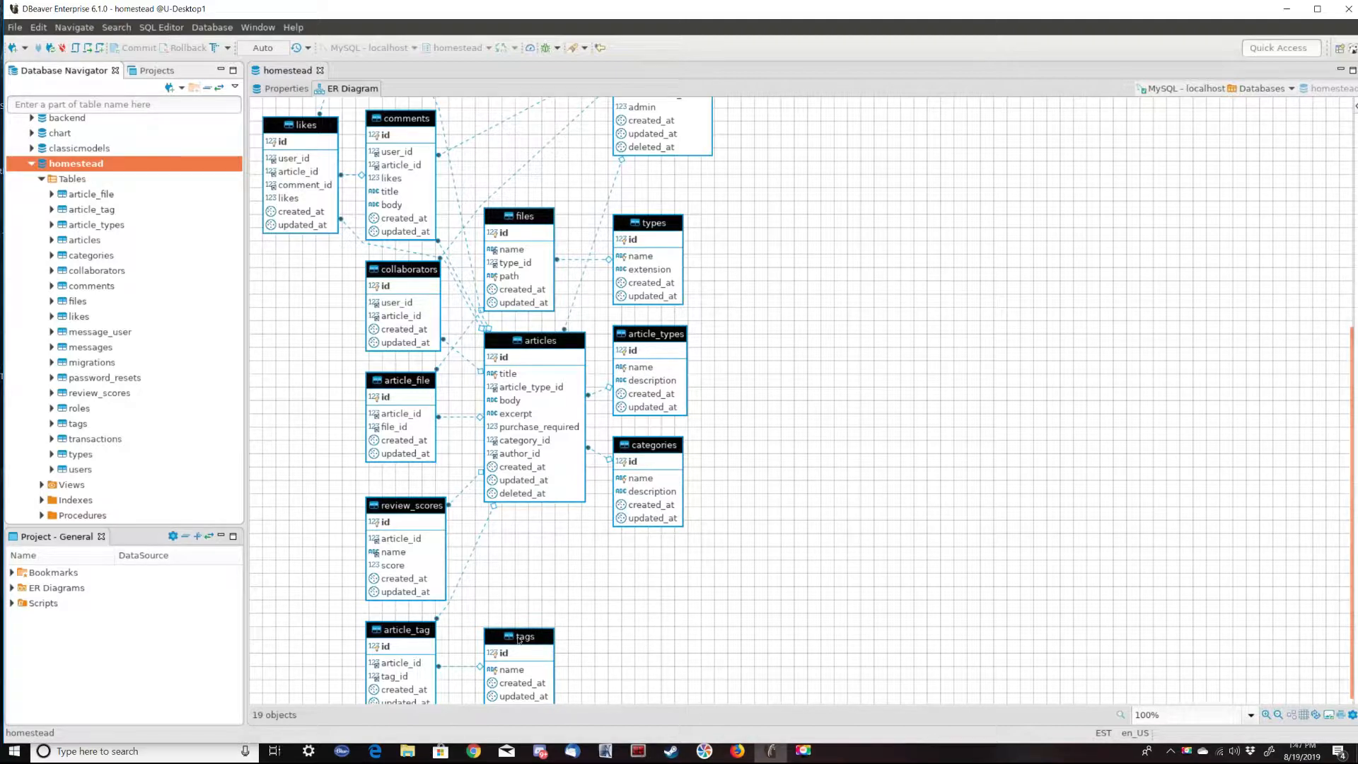
Rearrange the article_types, categories and tags entities in the ER diagram
left_click(519, 635)
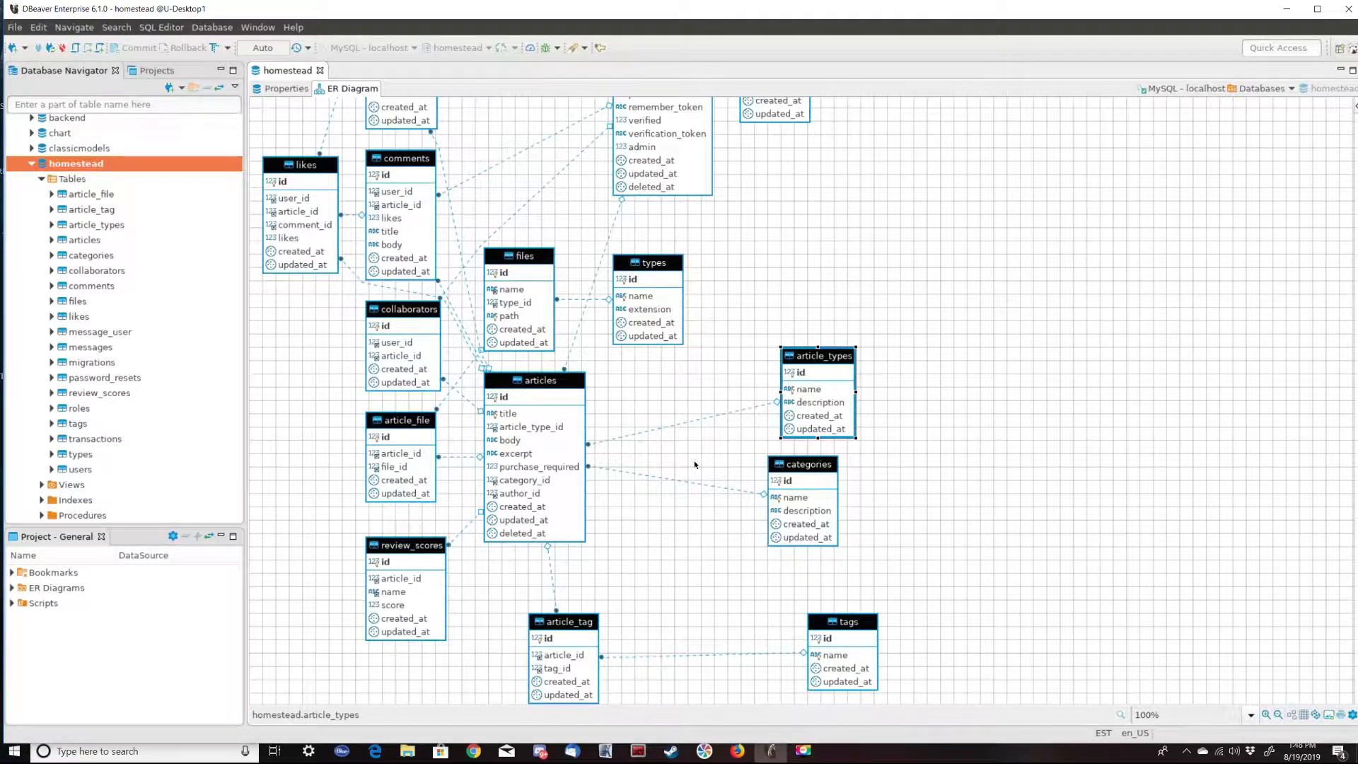
mouse_move(676, 577)
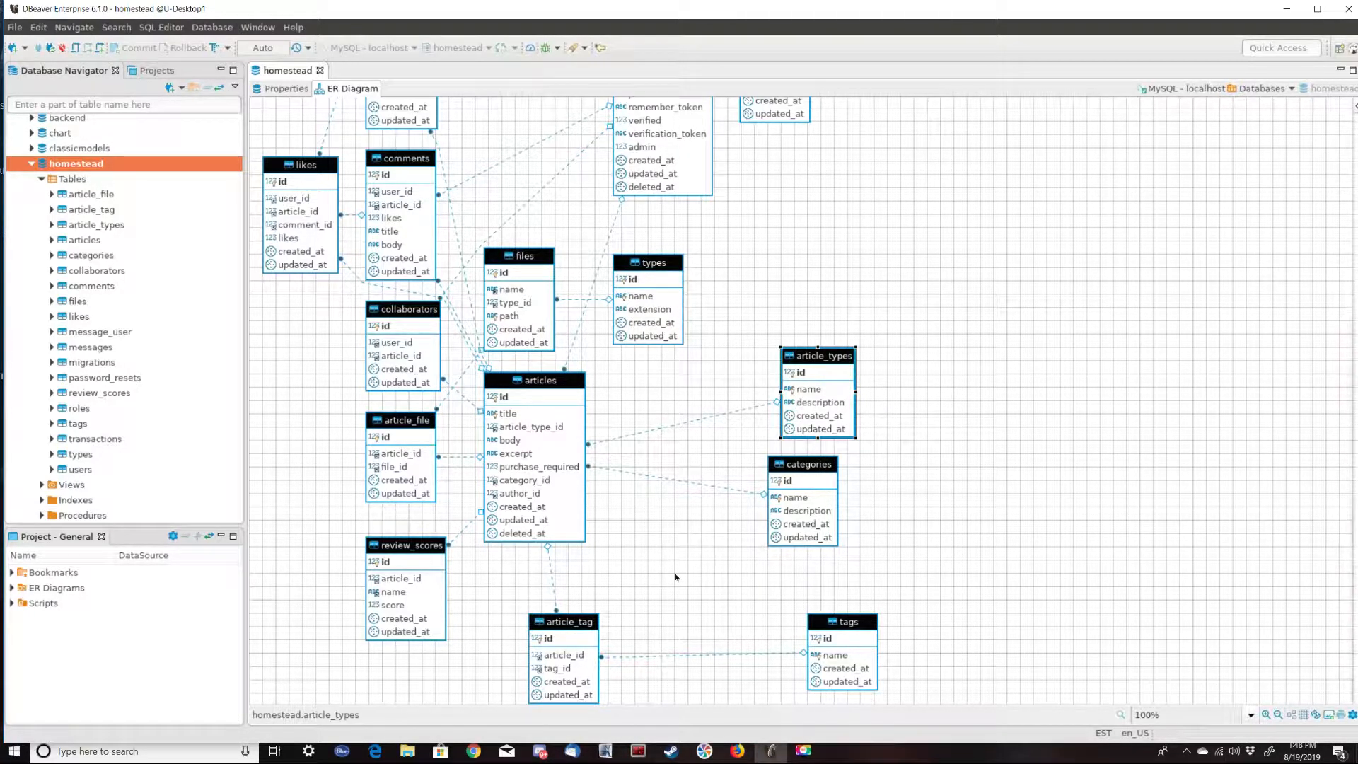
mouse_move(558, 498)
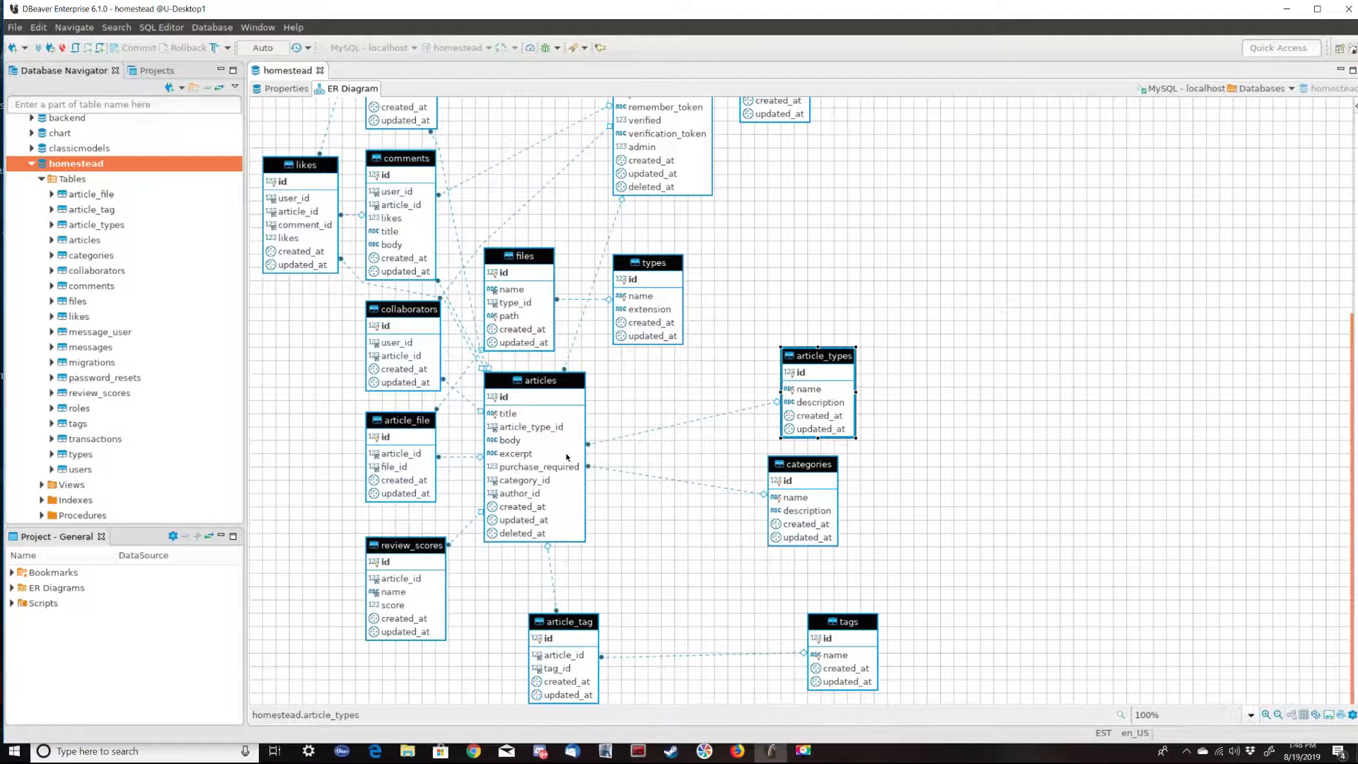
Drag the articles entity slightly down and right in the ER diagram
left_click_drag(539, 379, 570, 409)
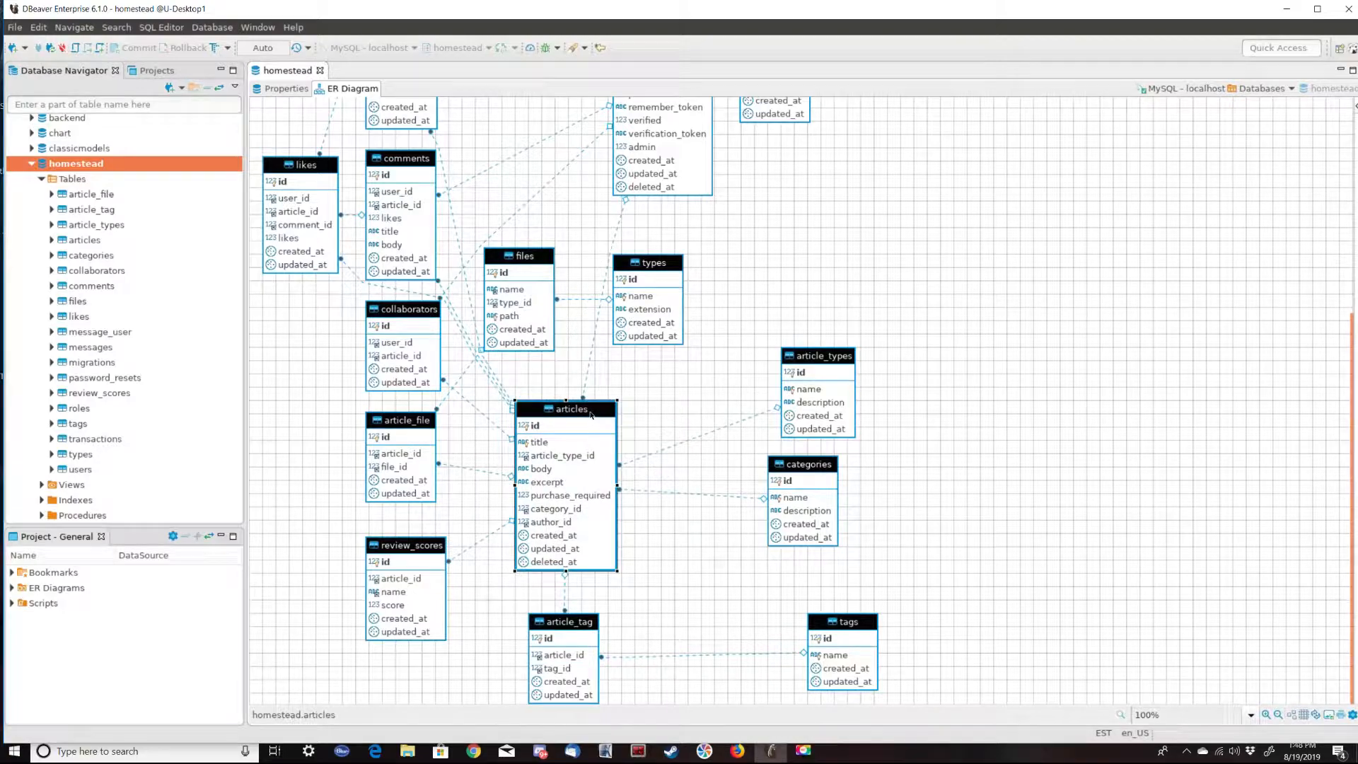
left_click(562, 620)
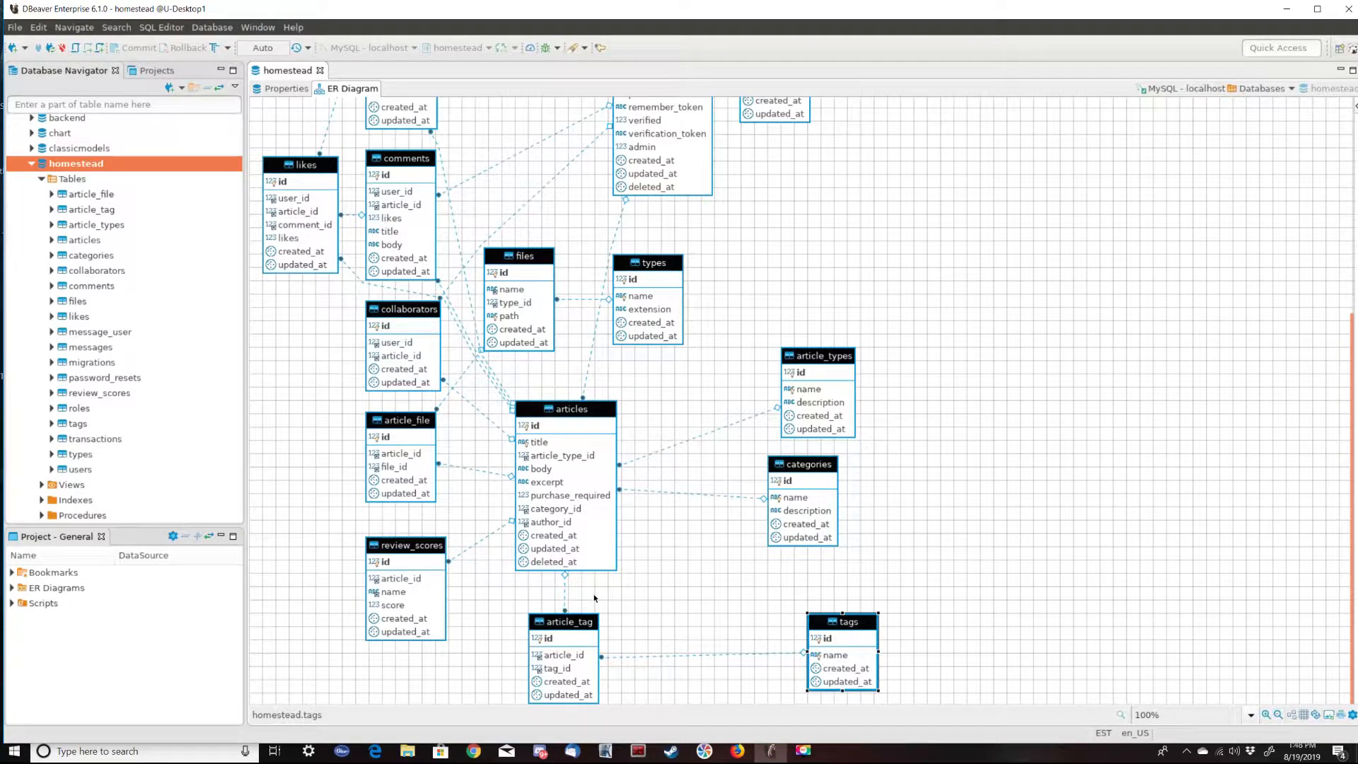
mouse_move(622, 626)
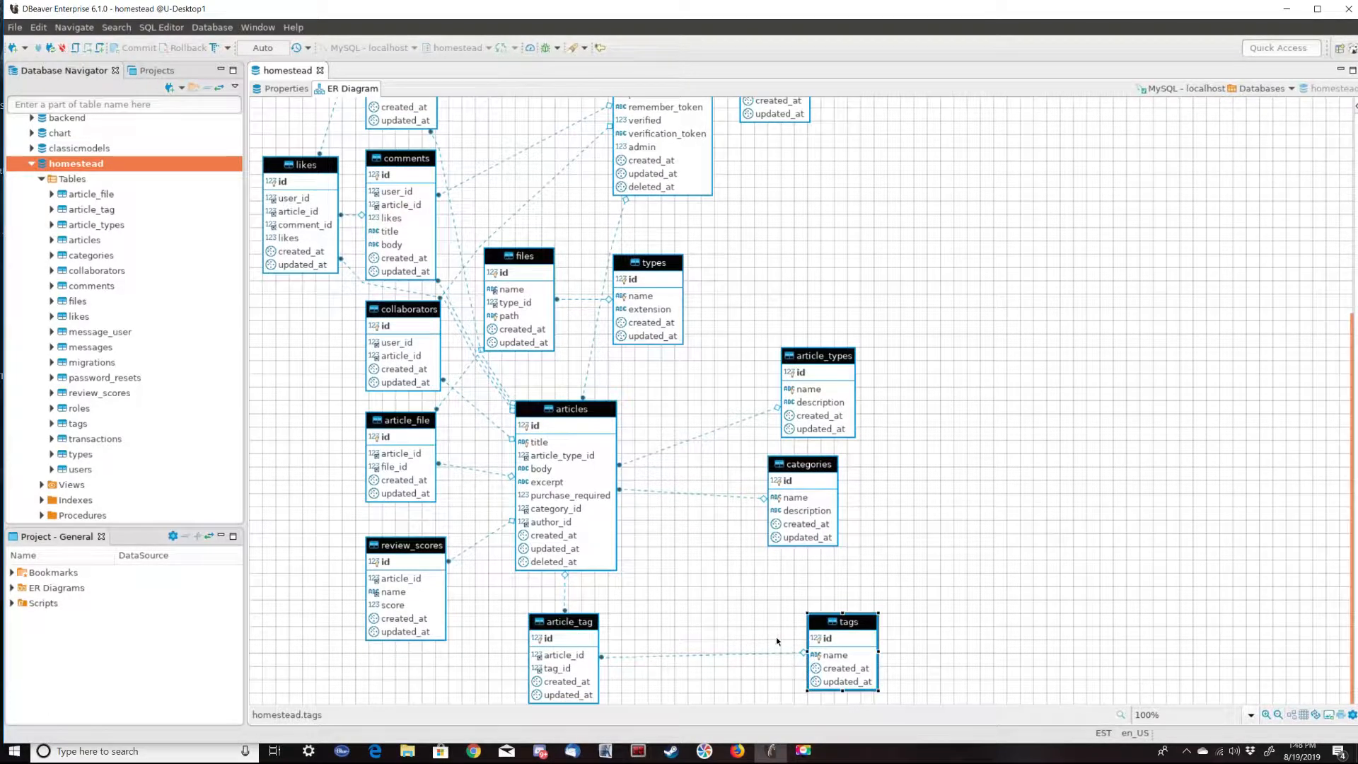
left_click(567, 409)
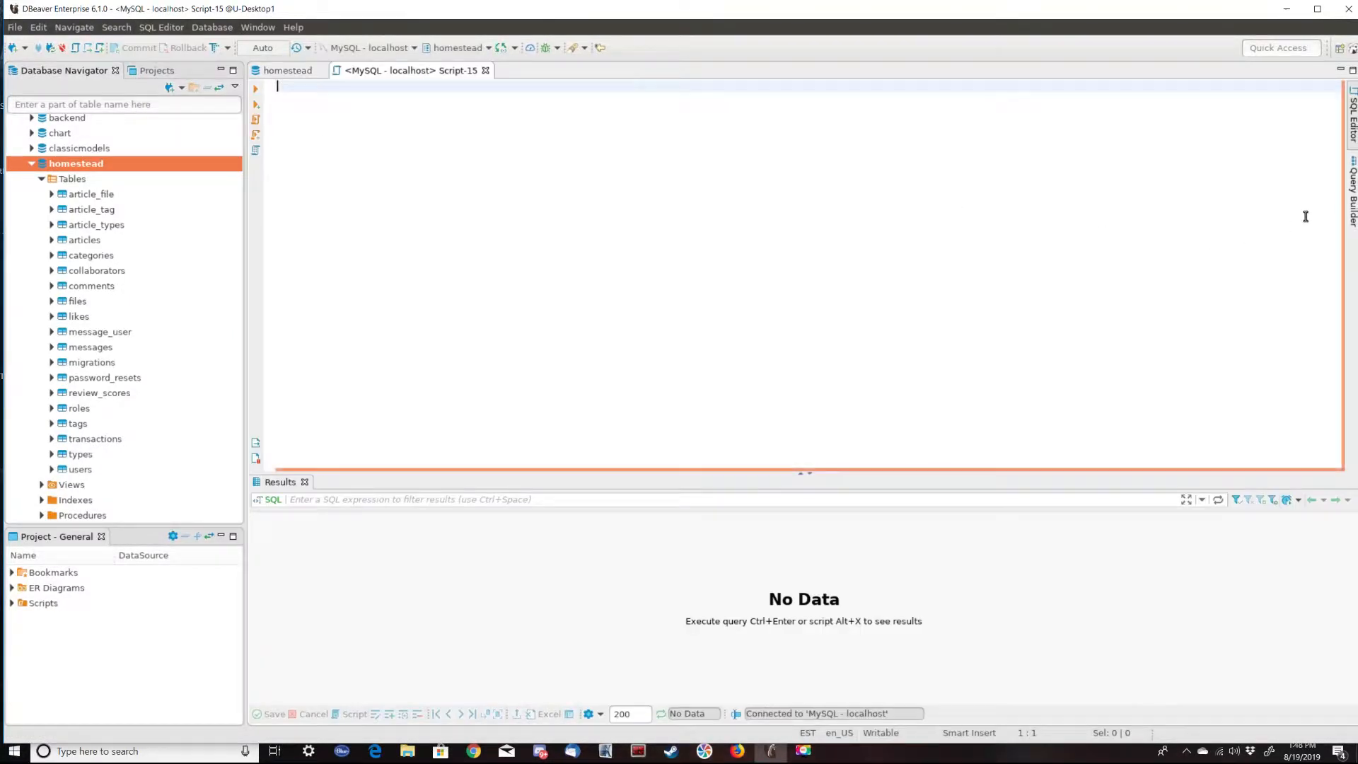
mouse_move(1343, 200)
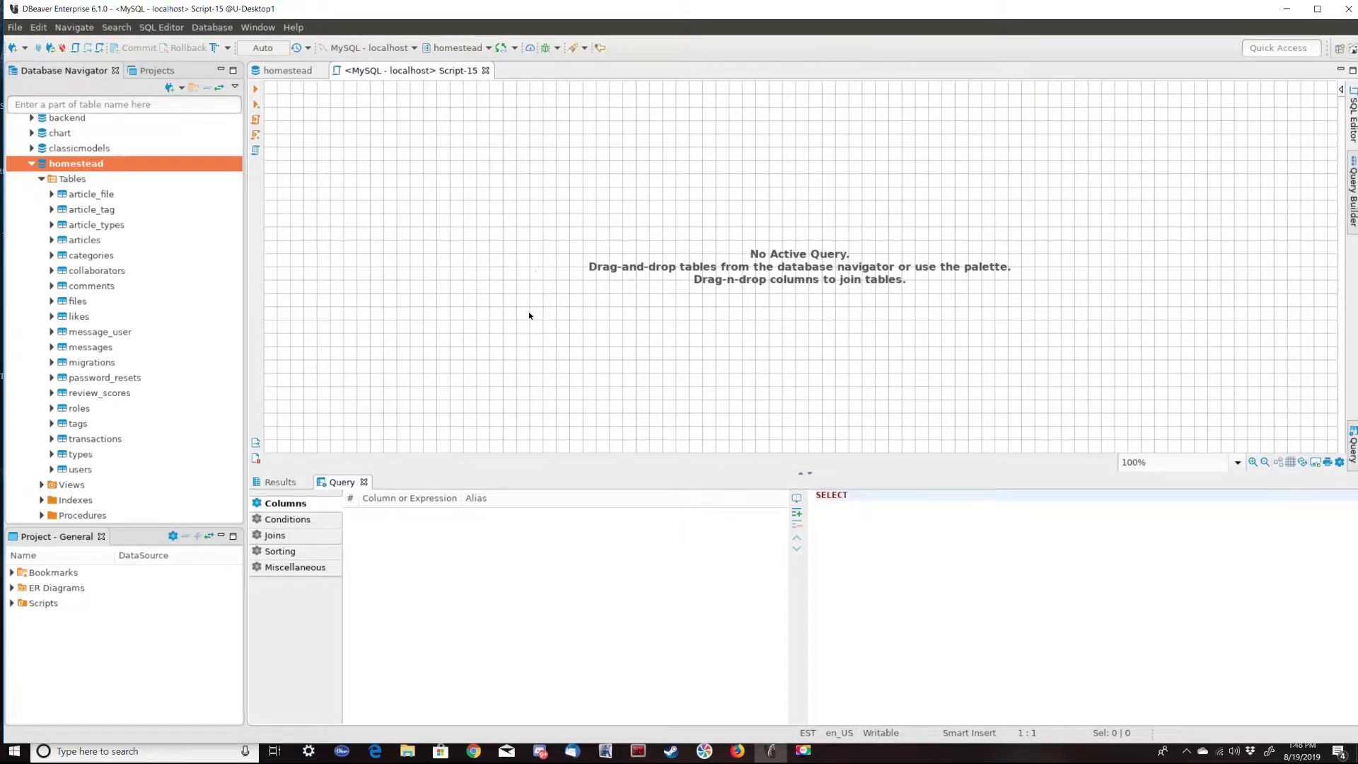
mouse_move(409, 316)
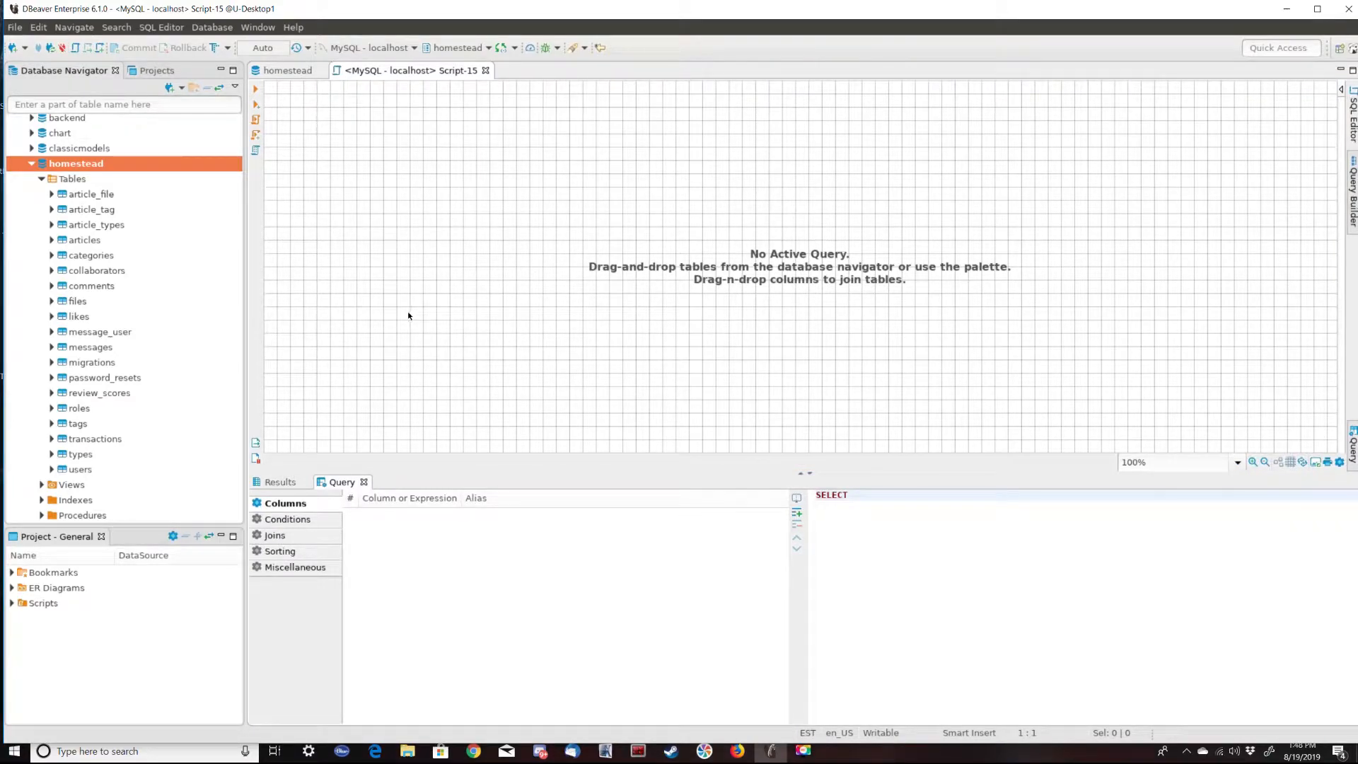
mouse_move(454, 234)
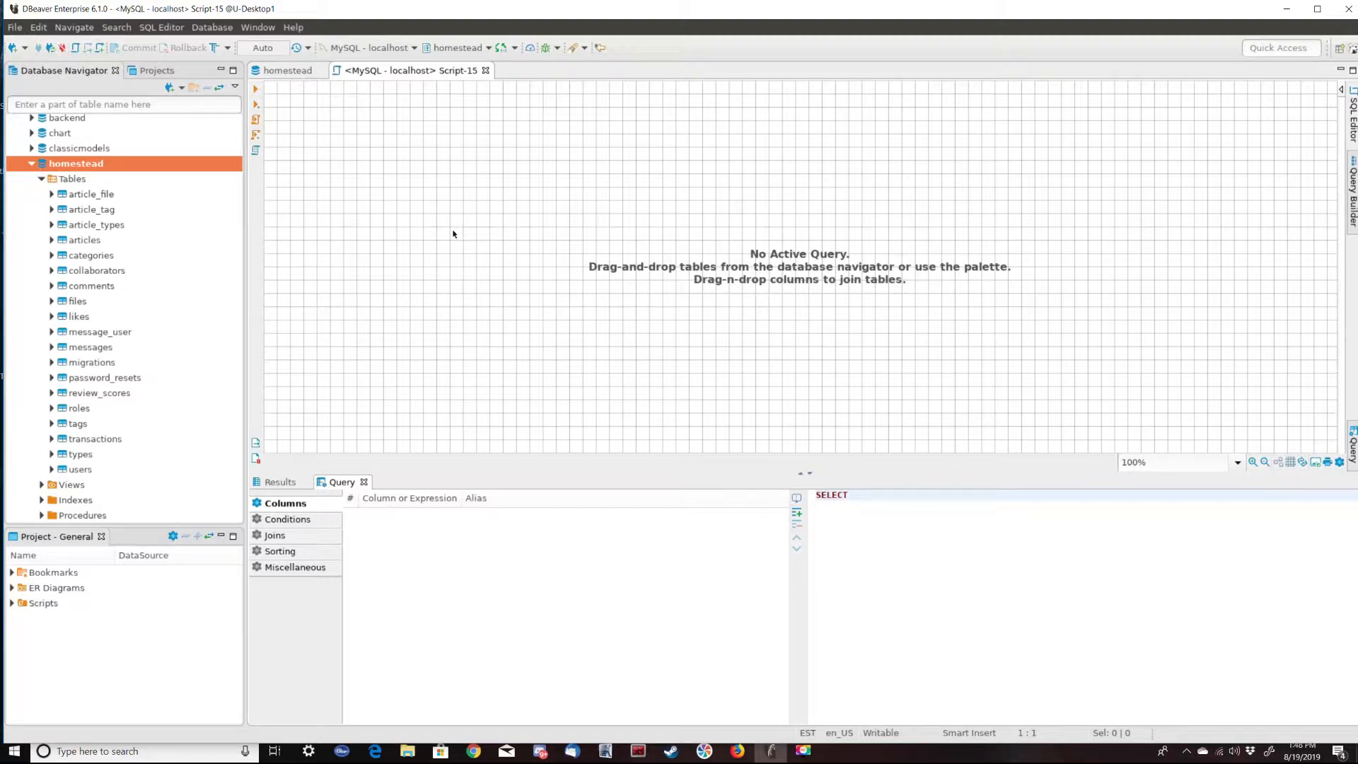
mouse_move(72, 249)
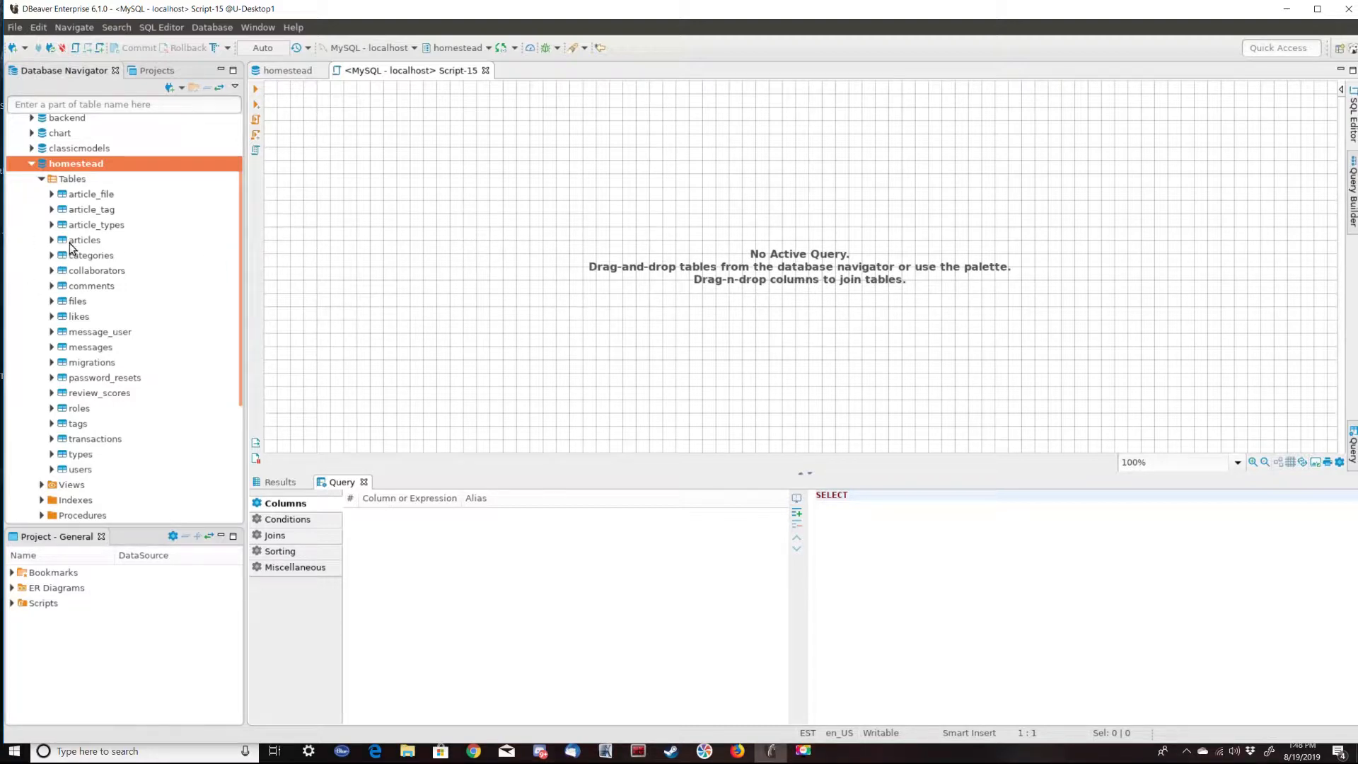
Add articles with its title column and join in the tags table in Query Builder
left_click(83, 240)
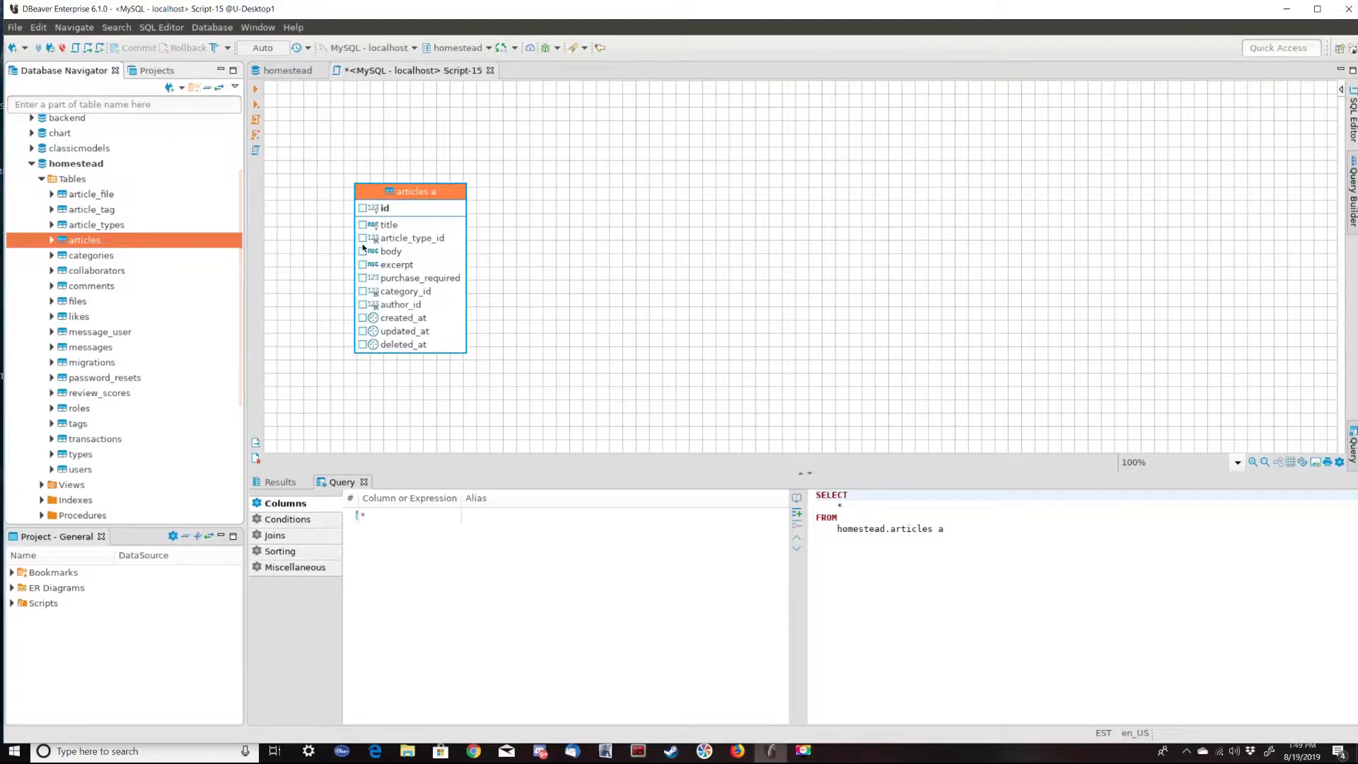
left_click(363, 224)
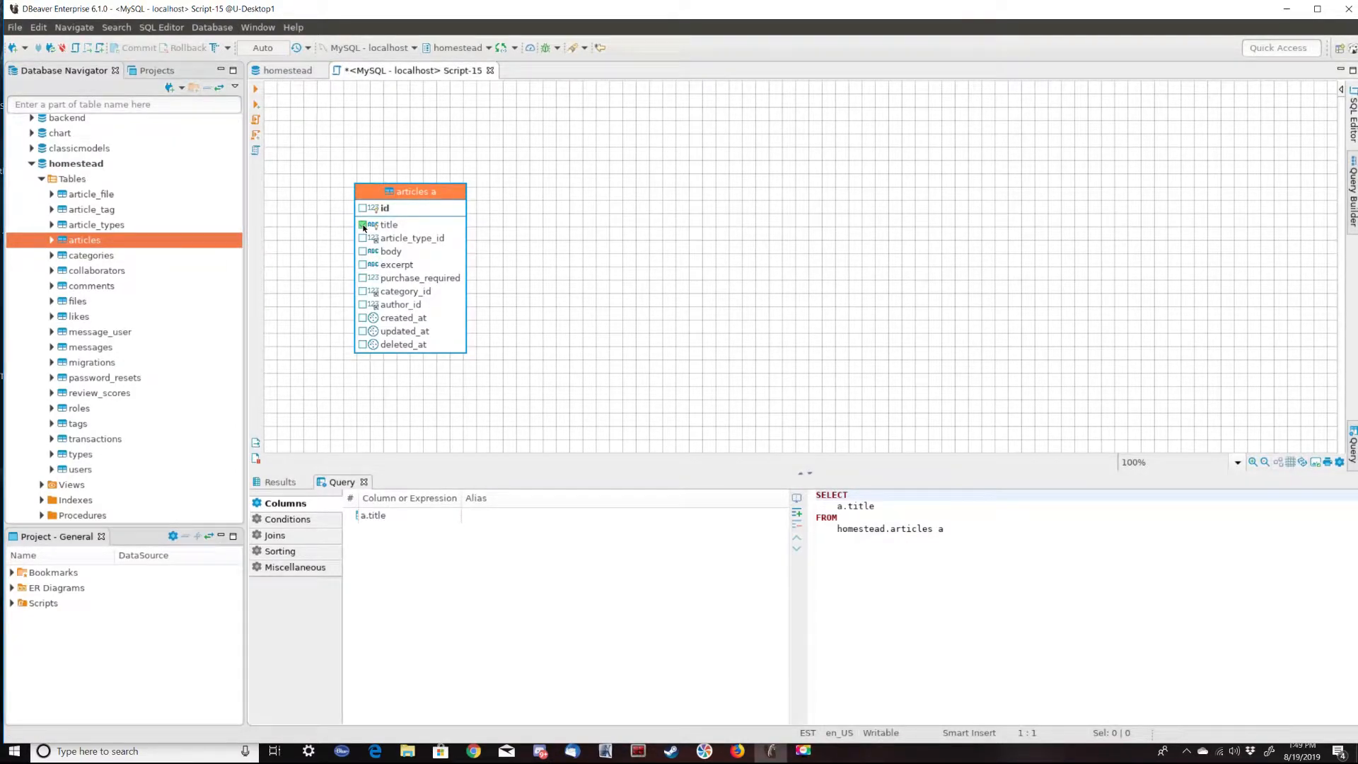
left_click(363, 224)
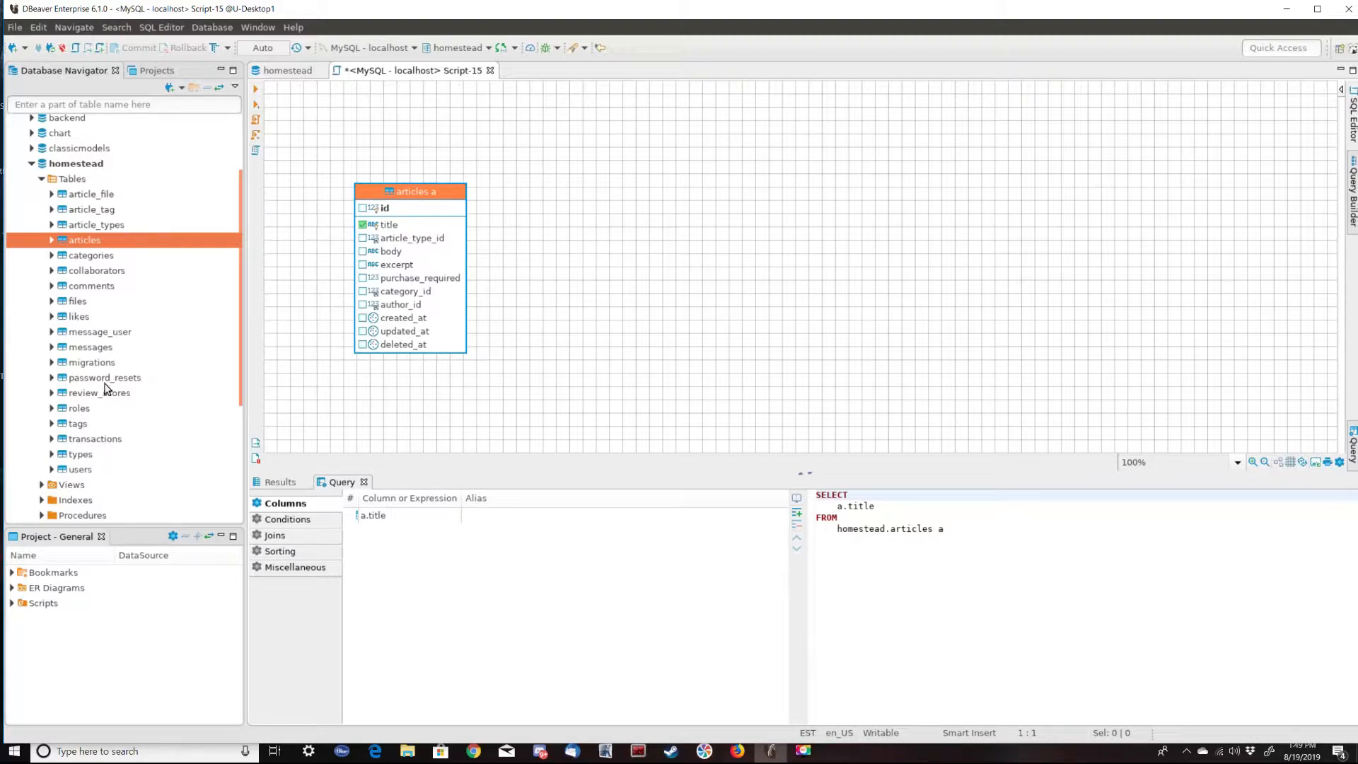
mouse_move(91, 212)
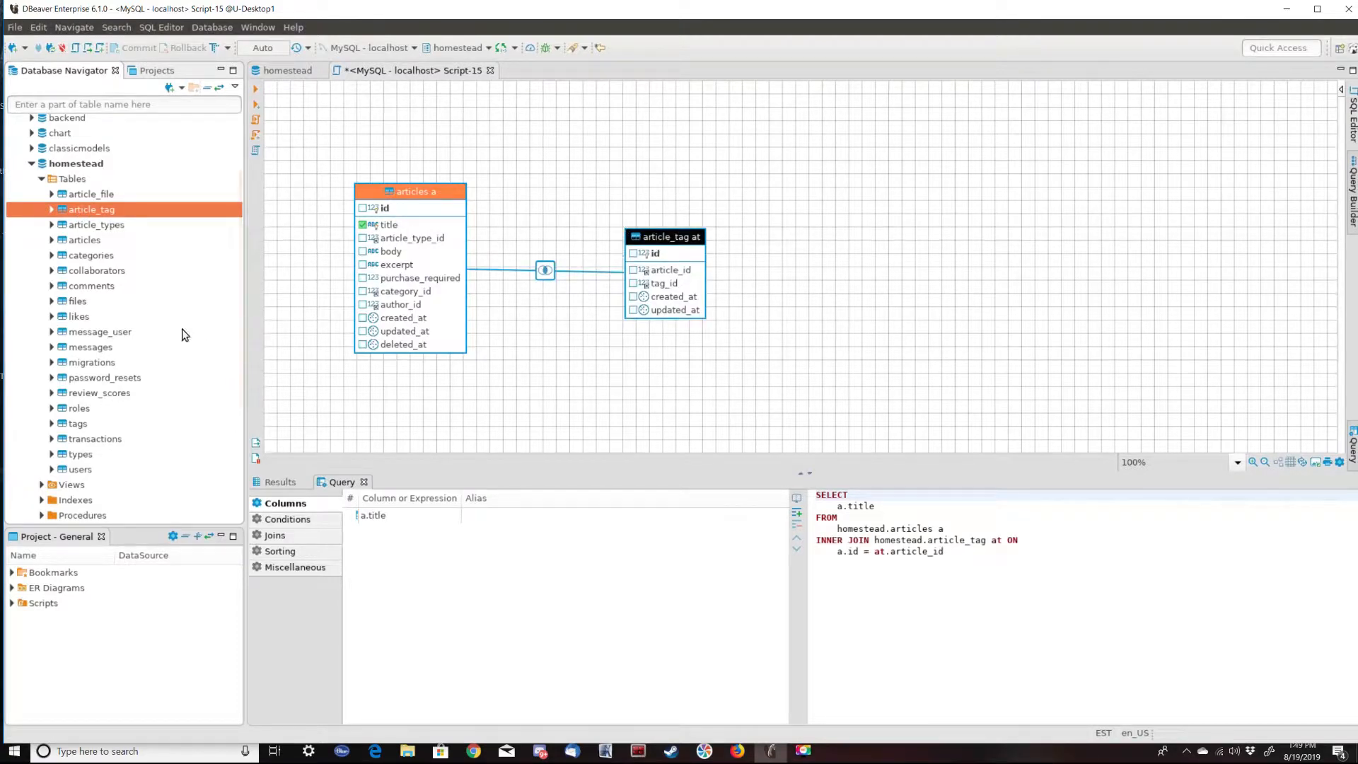
mouse_move(78, 428)
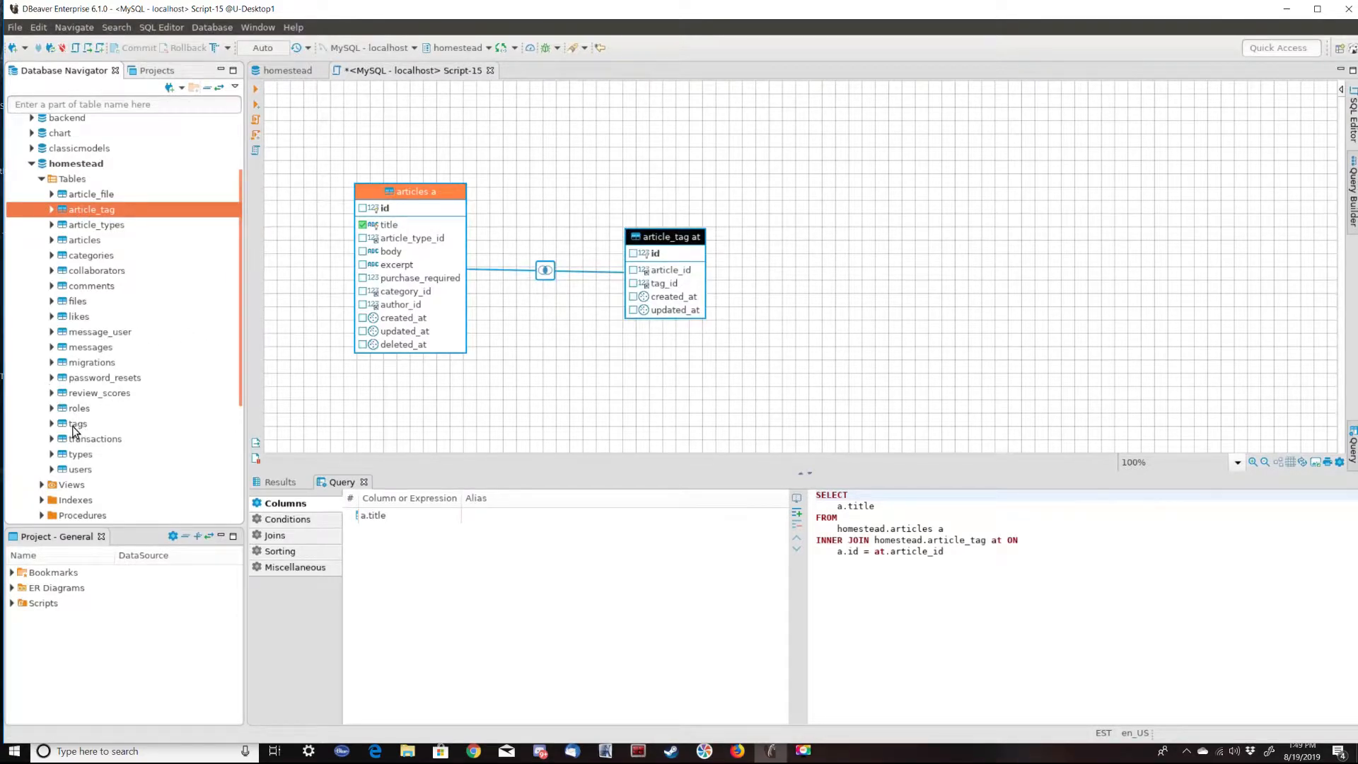
left_click(77, 423)
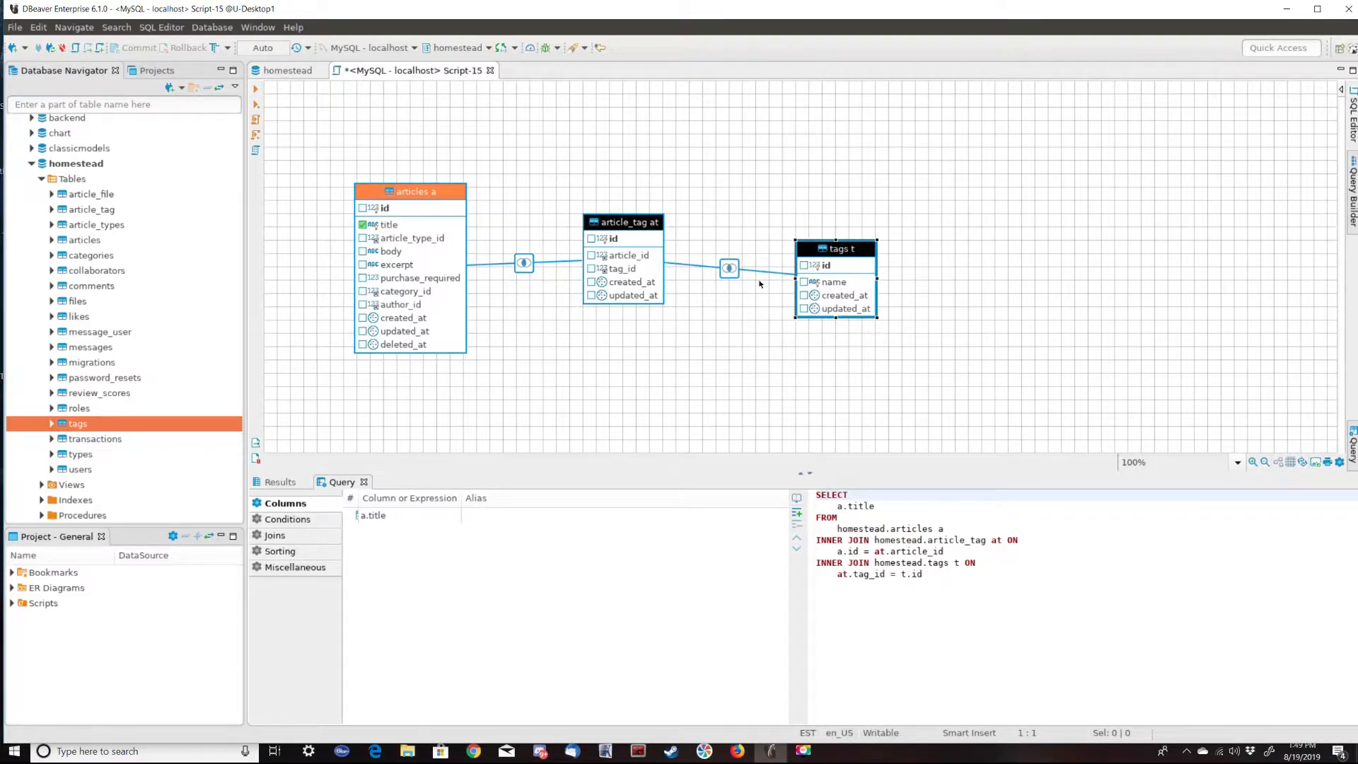
mouse_move(746, 283)
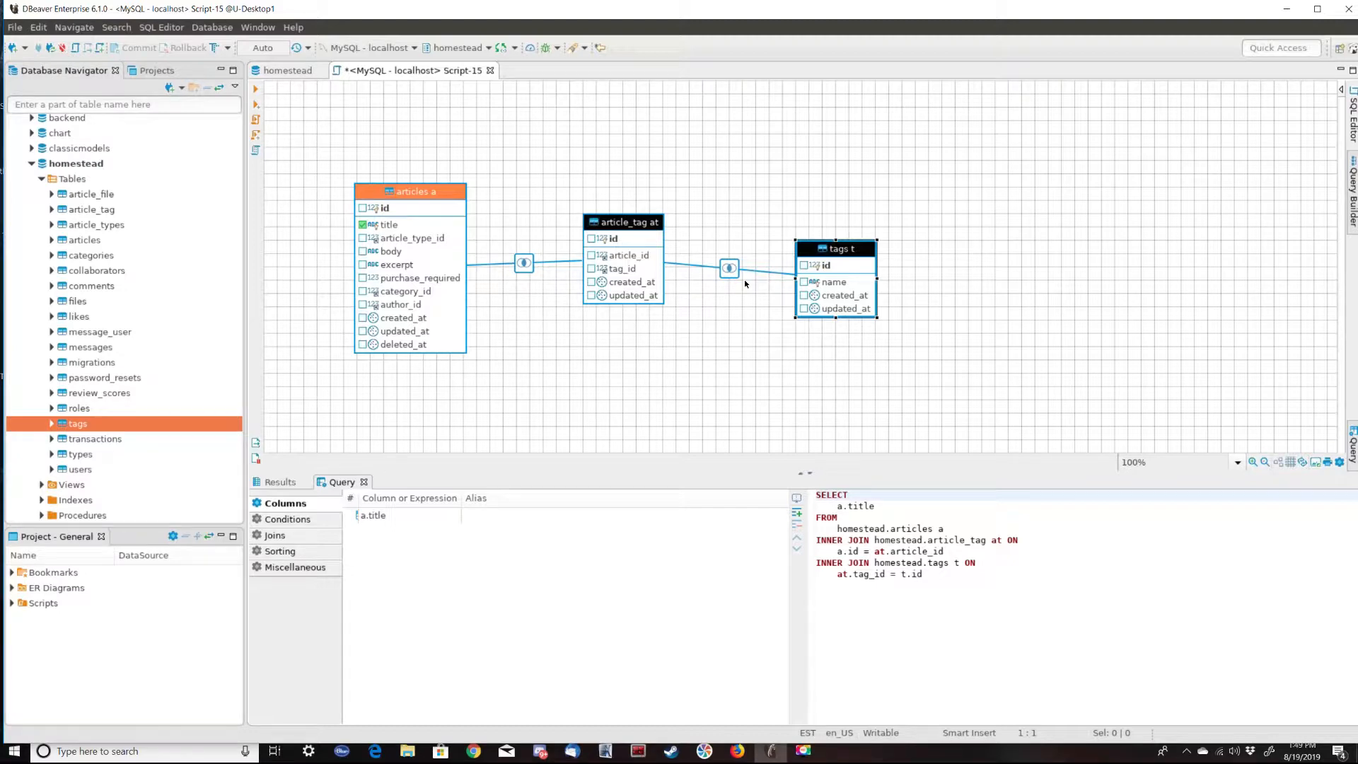
mouse_move(718, 289)
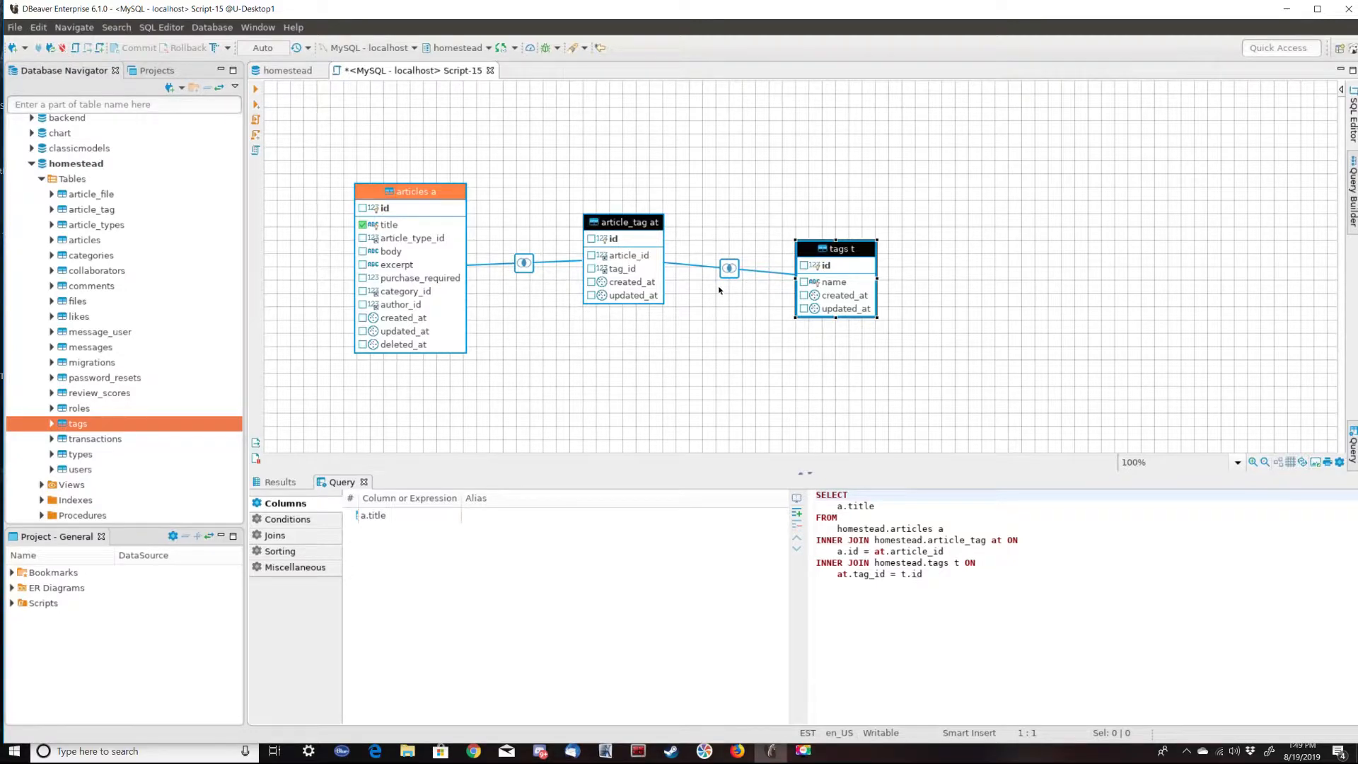
mouse_move(673, 263)
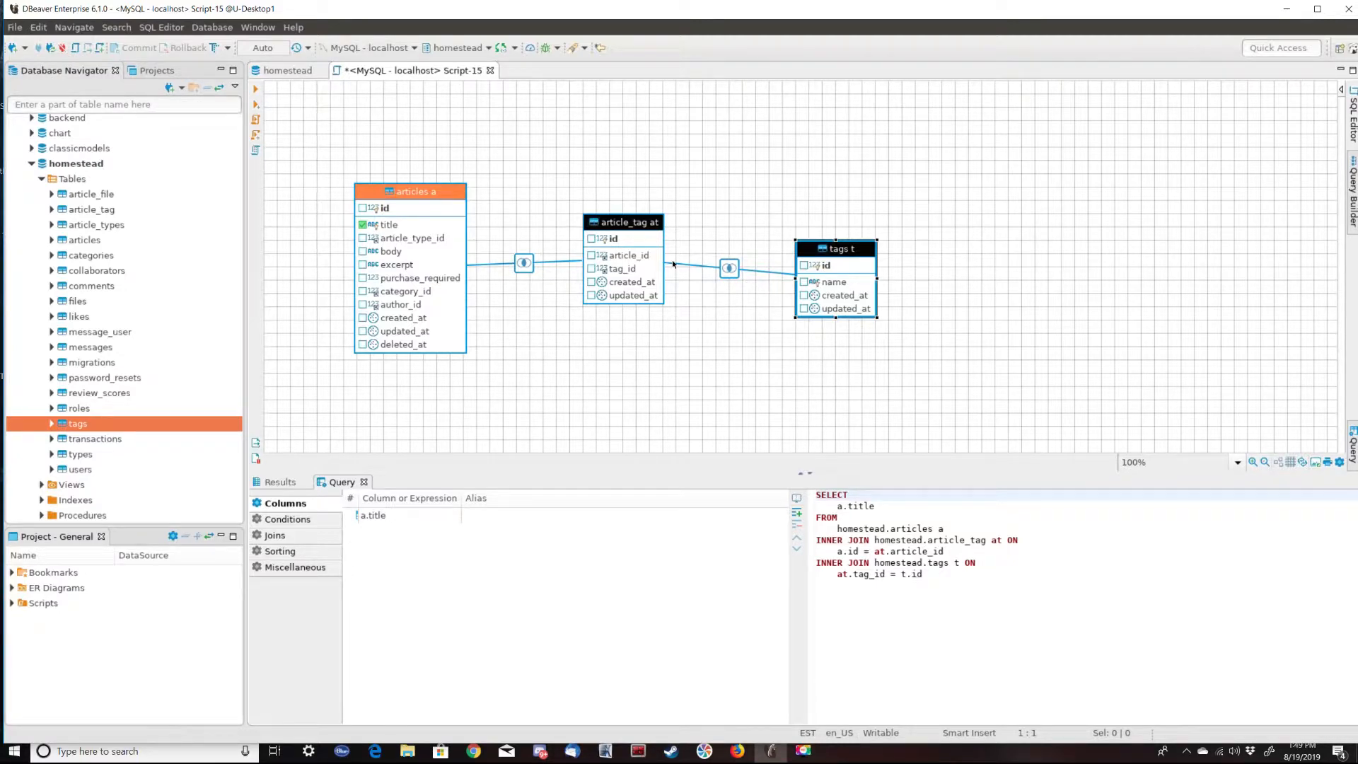
mouse_move(711, 273)
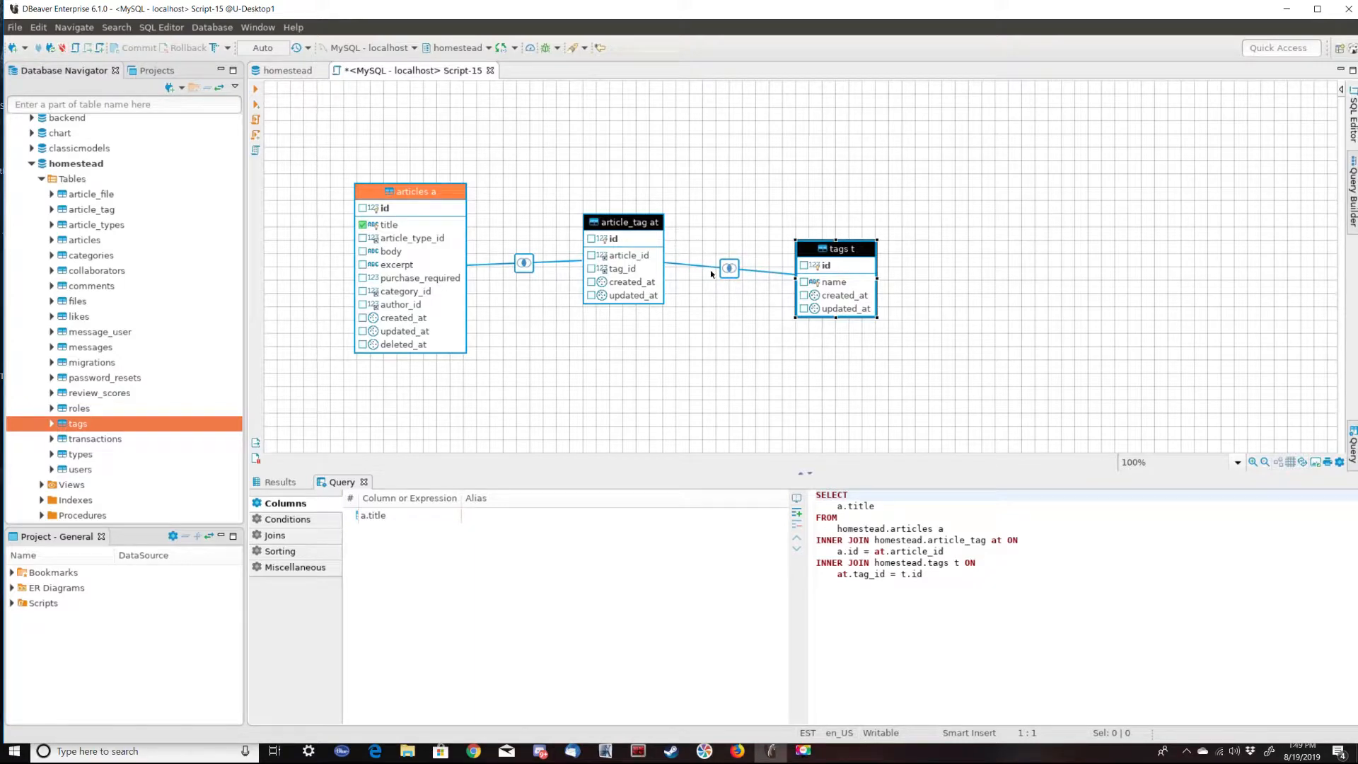
mouse_move(809, 280)
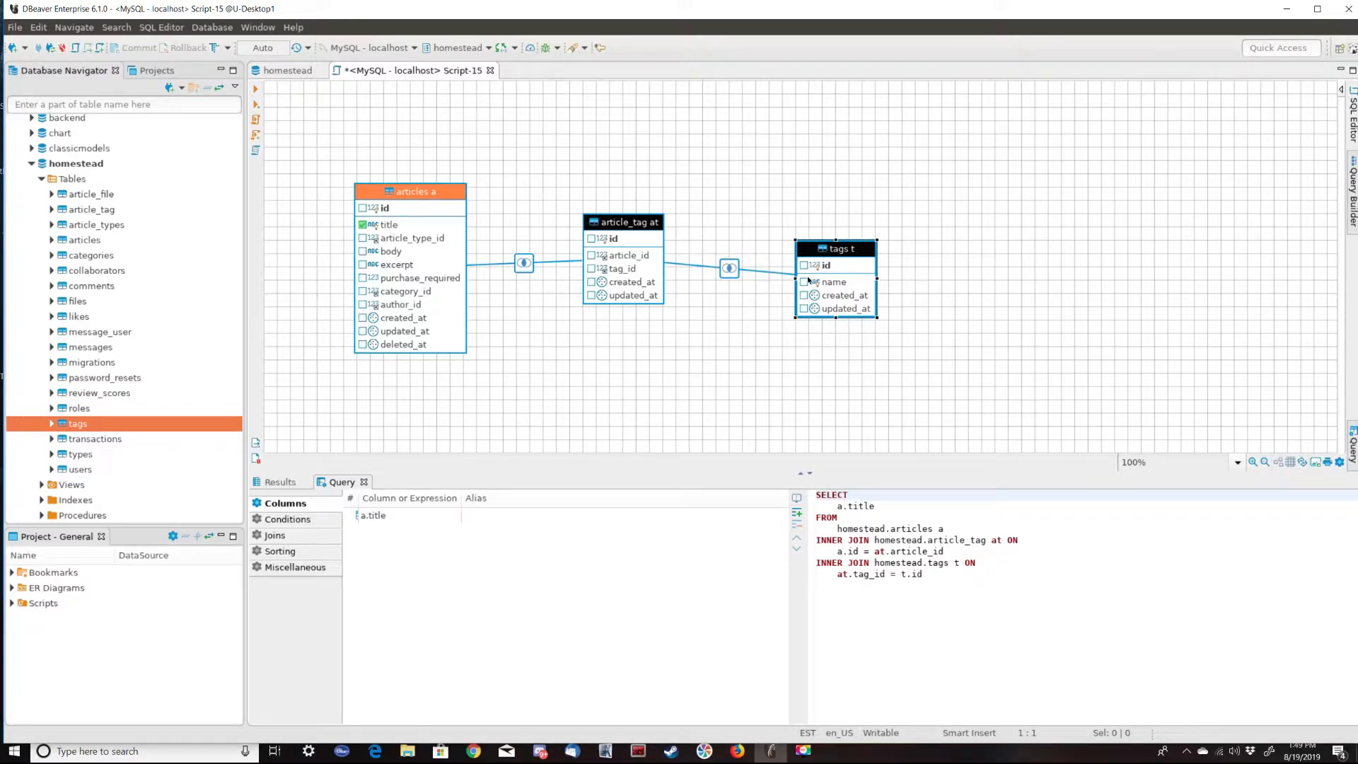
mouse_move(814, 295)
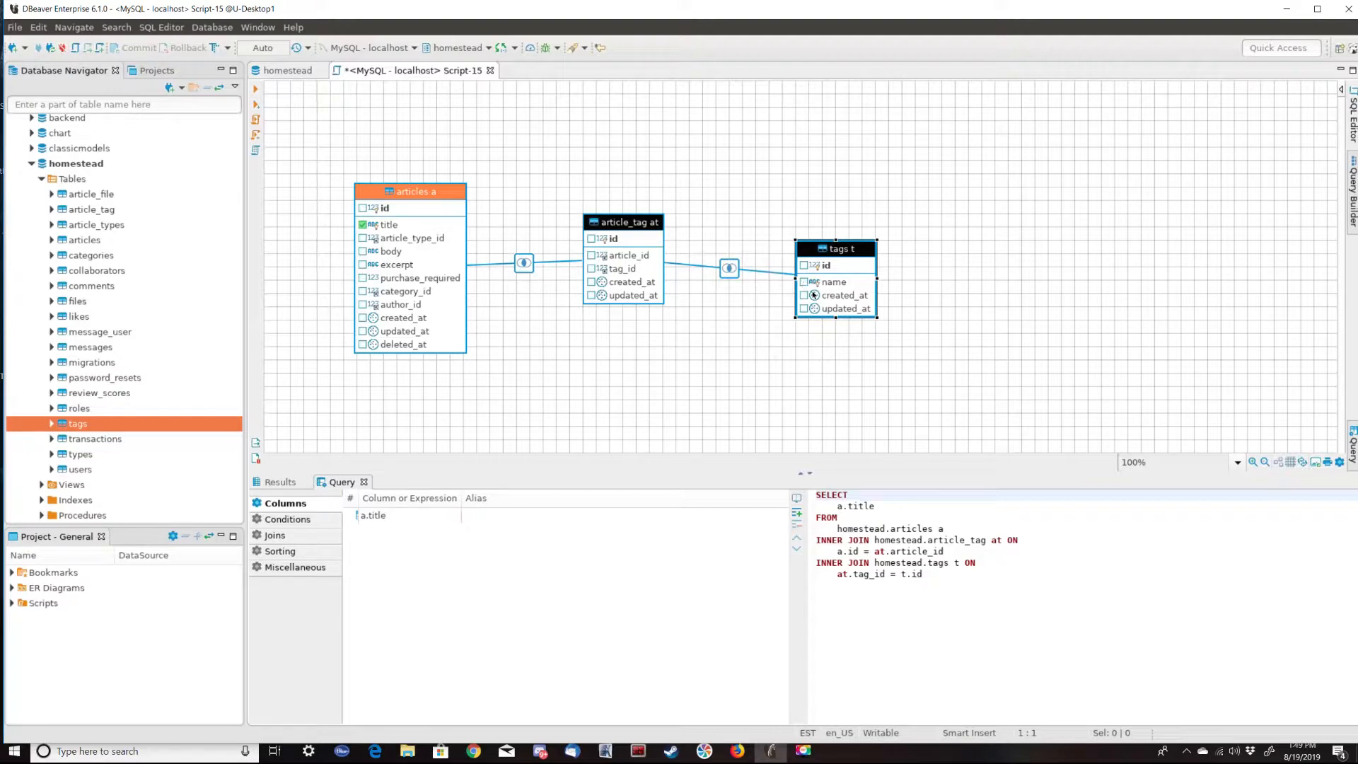
Tick the name column in the tags t table so t.name is selected
left_click(803, 282)
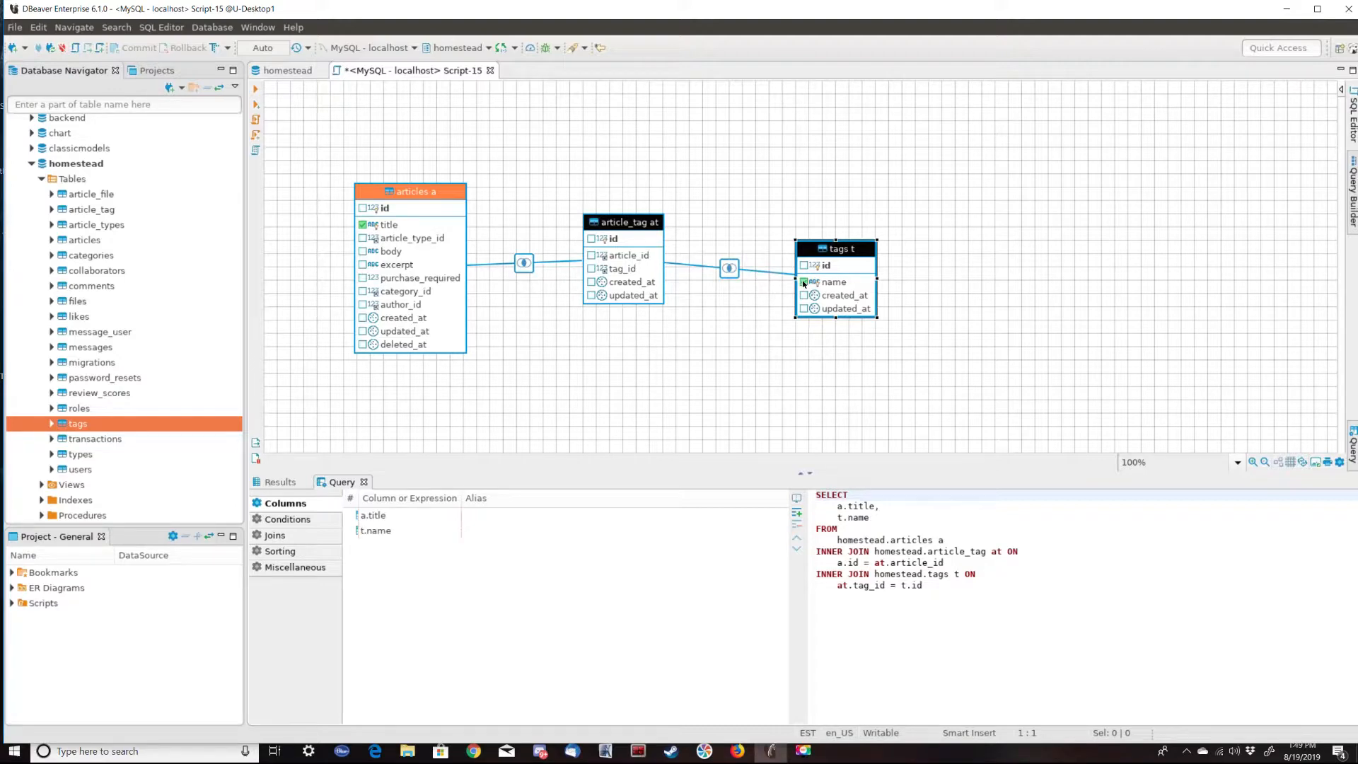
left_click(803, 282)
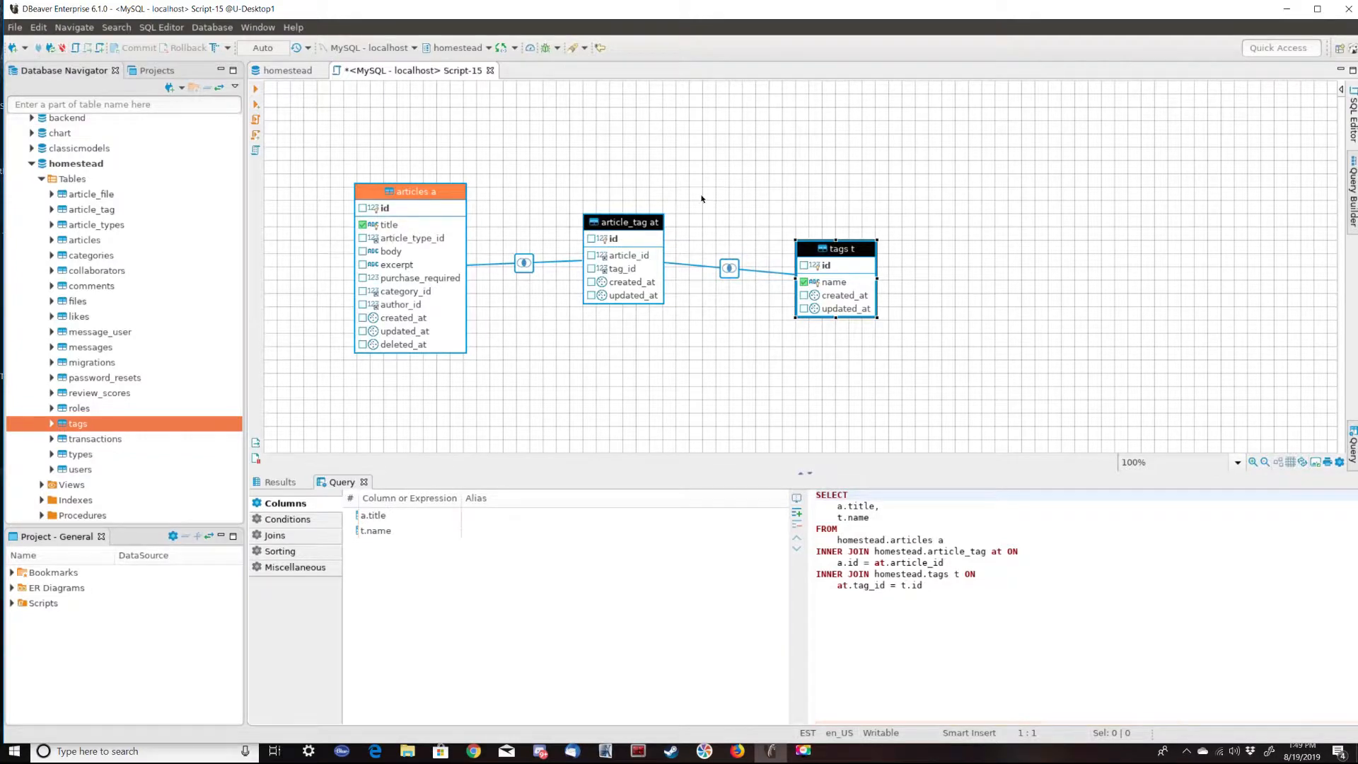
mouse_move(756, 522)
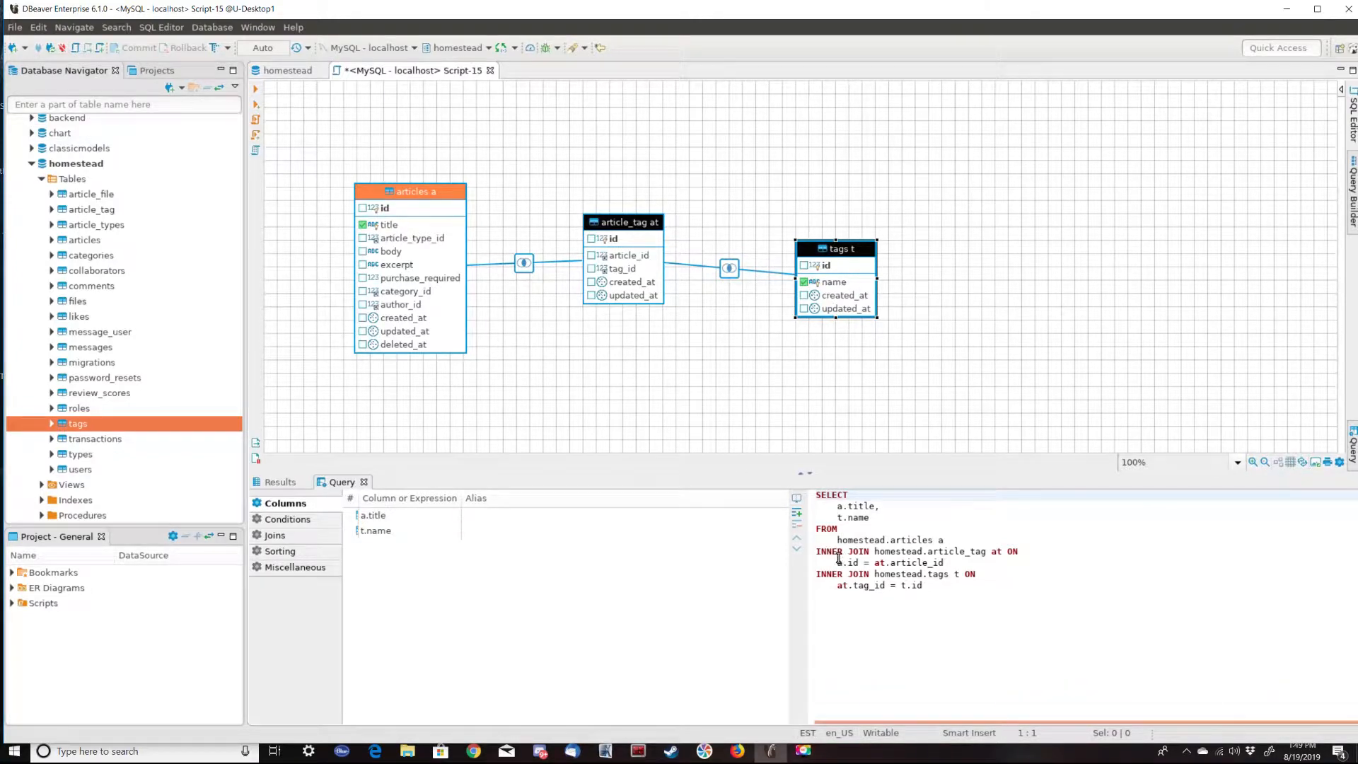
mouse_move(950, 574)
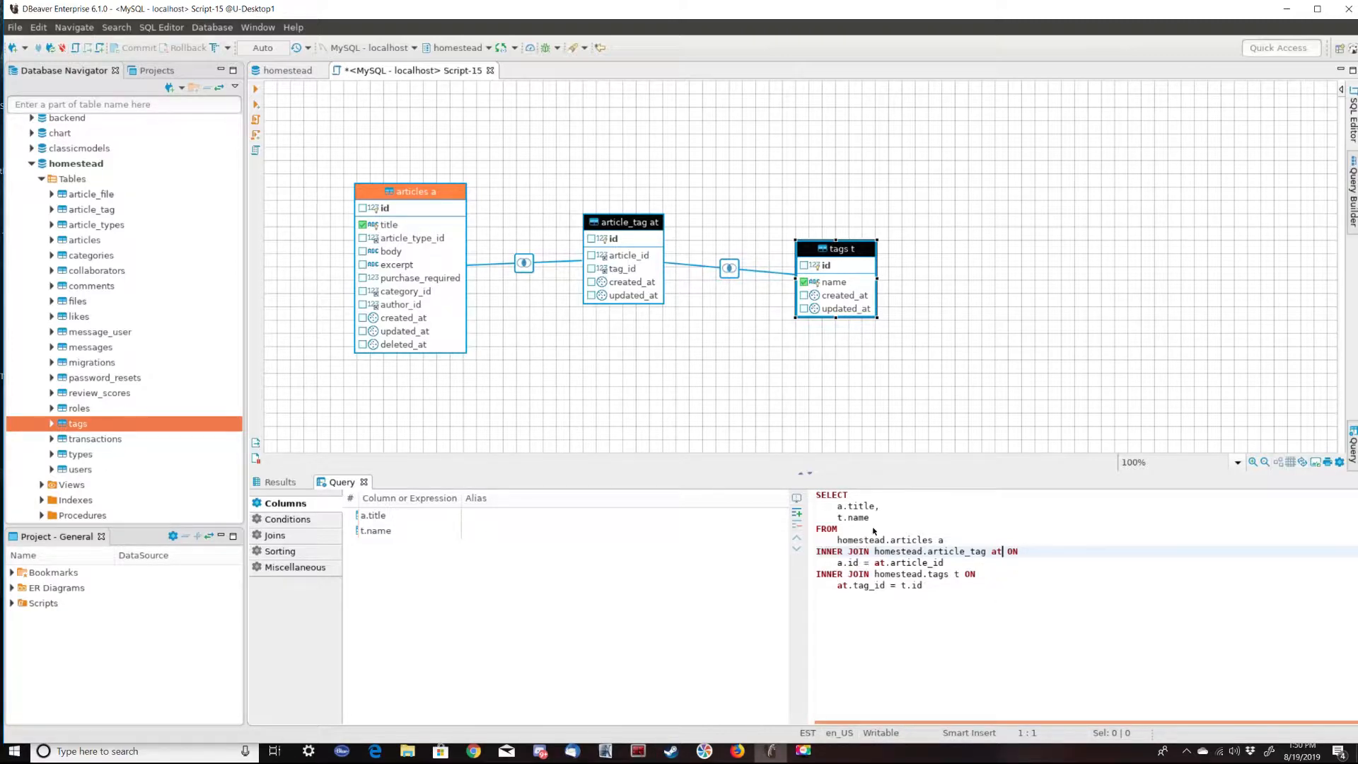
mouse_move(931, 567)
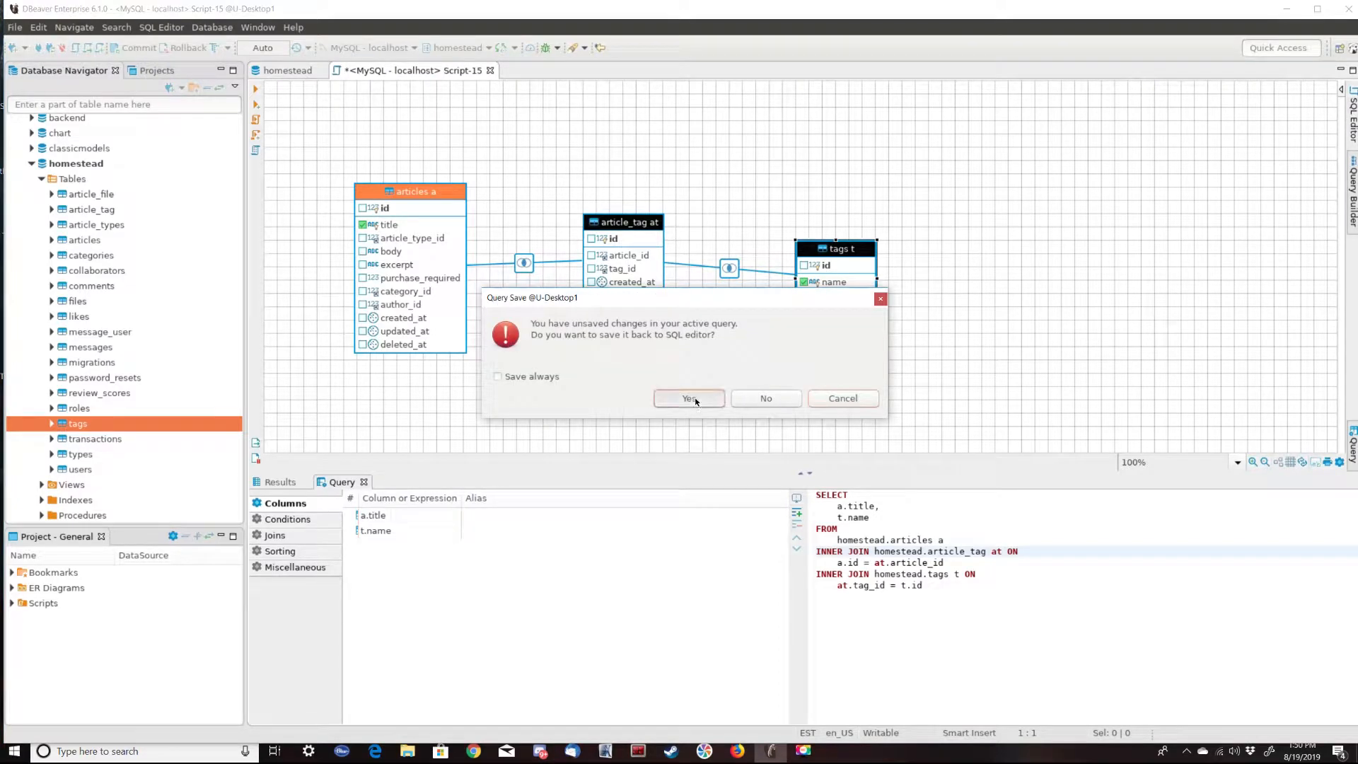
Confirm saving the built query back into the SQL editor
left_click(688, 398)
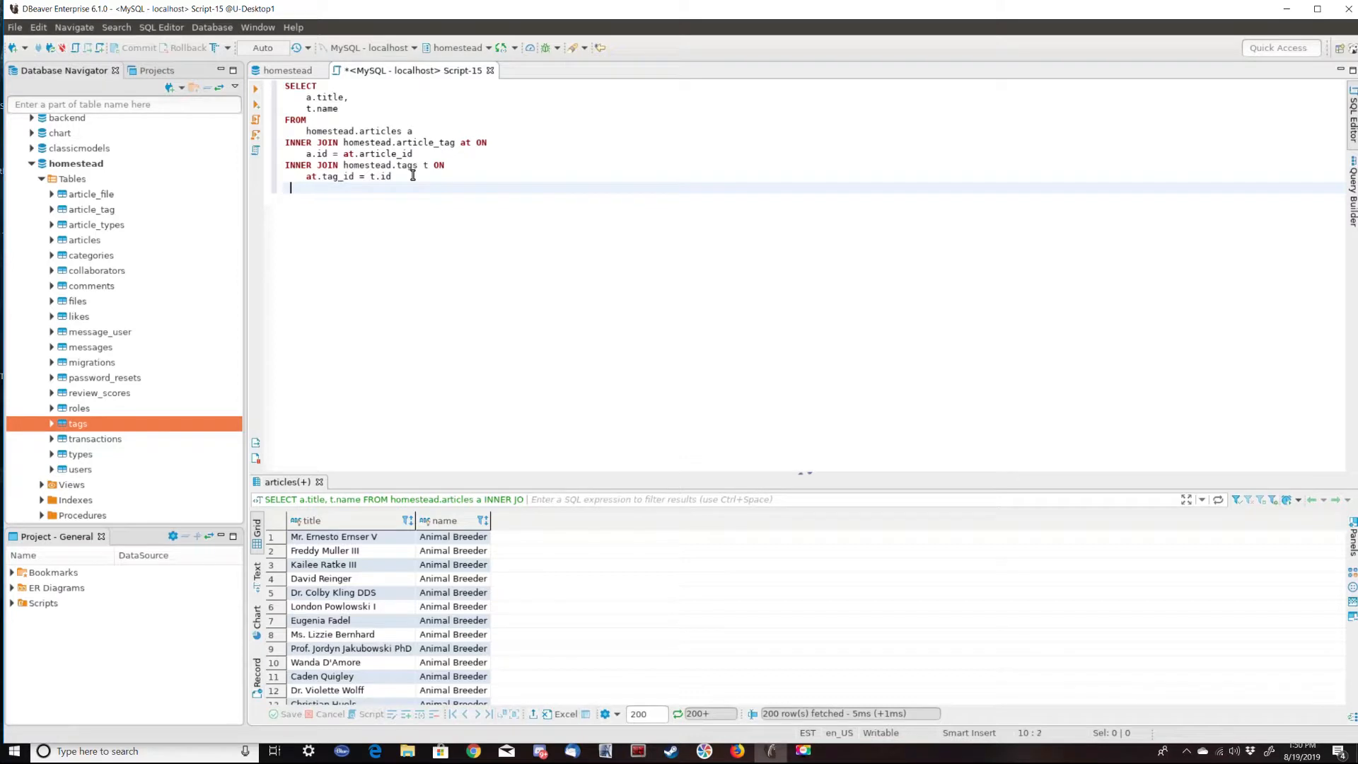
Add 'where a.id = 1' to the join query and rerun it
type("where a.id = 1")
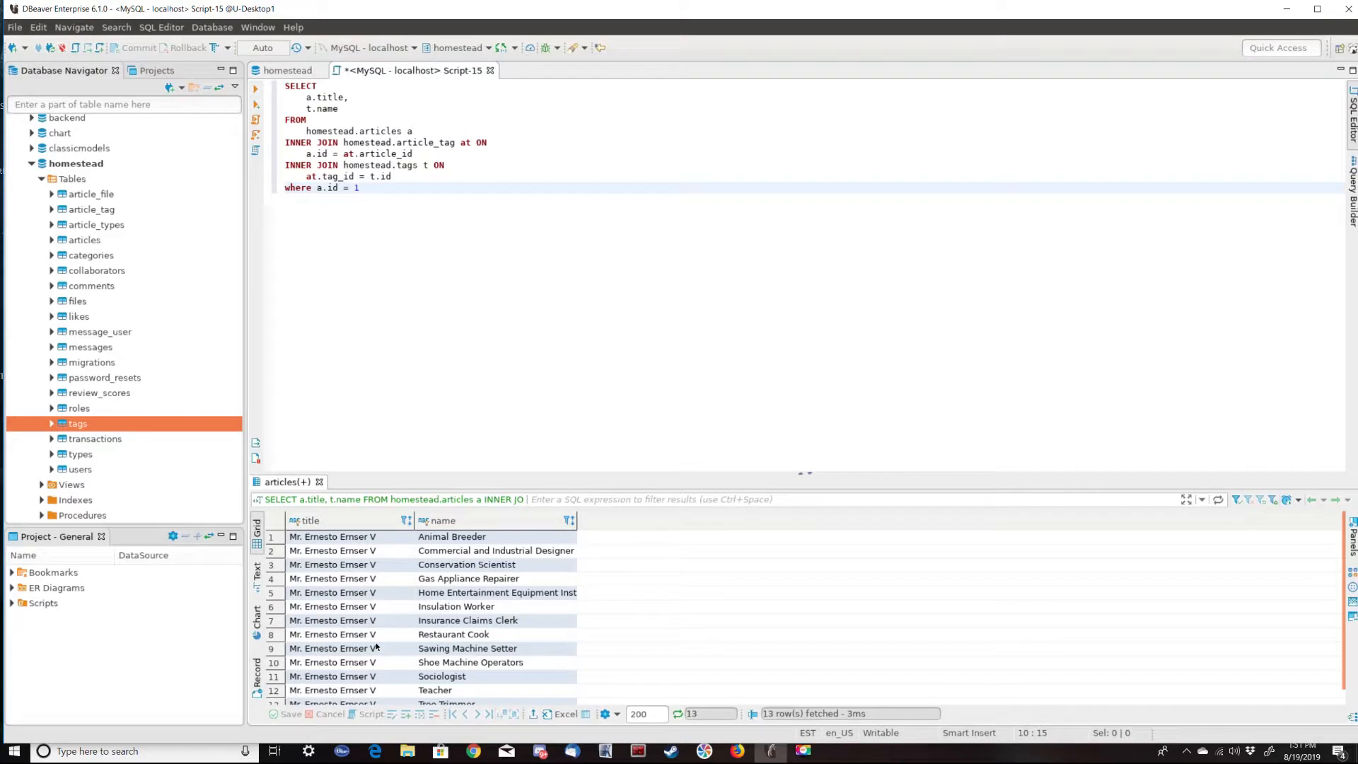
mouse_move(486, 578)
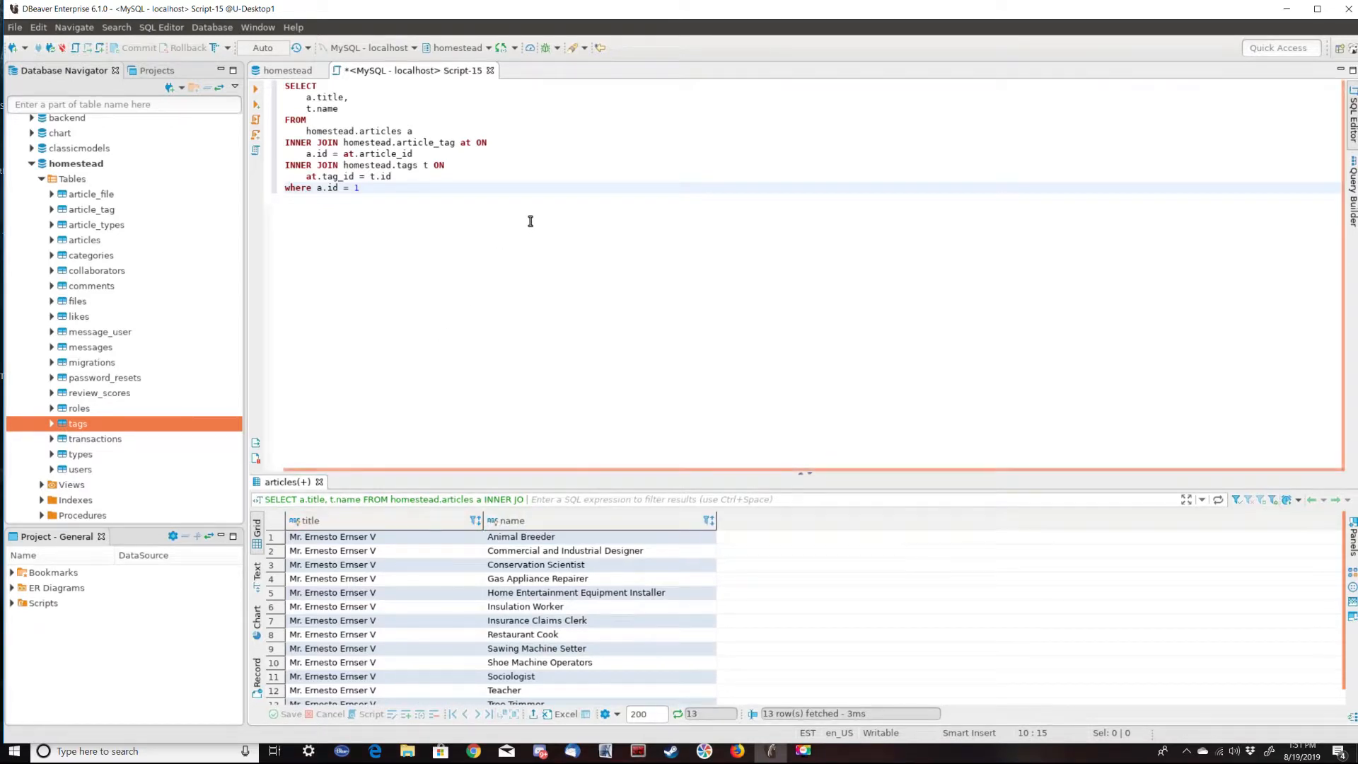
Below the first query, type 'select a.title, t.name from'
left_click(363, 187)
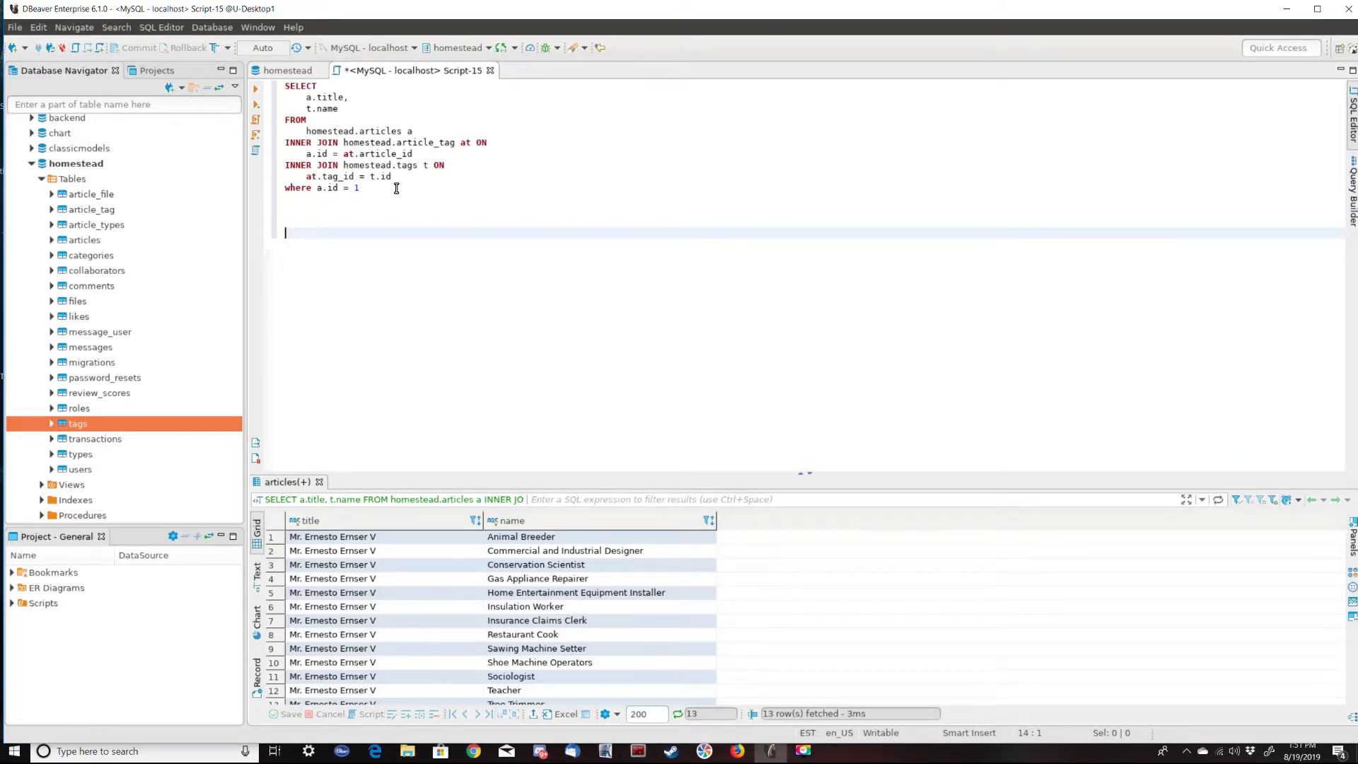
type("select")
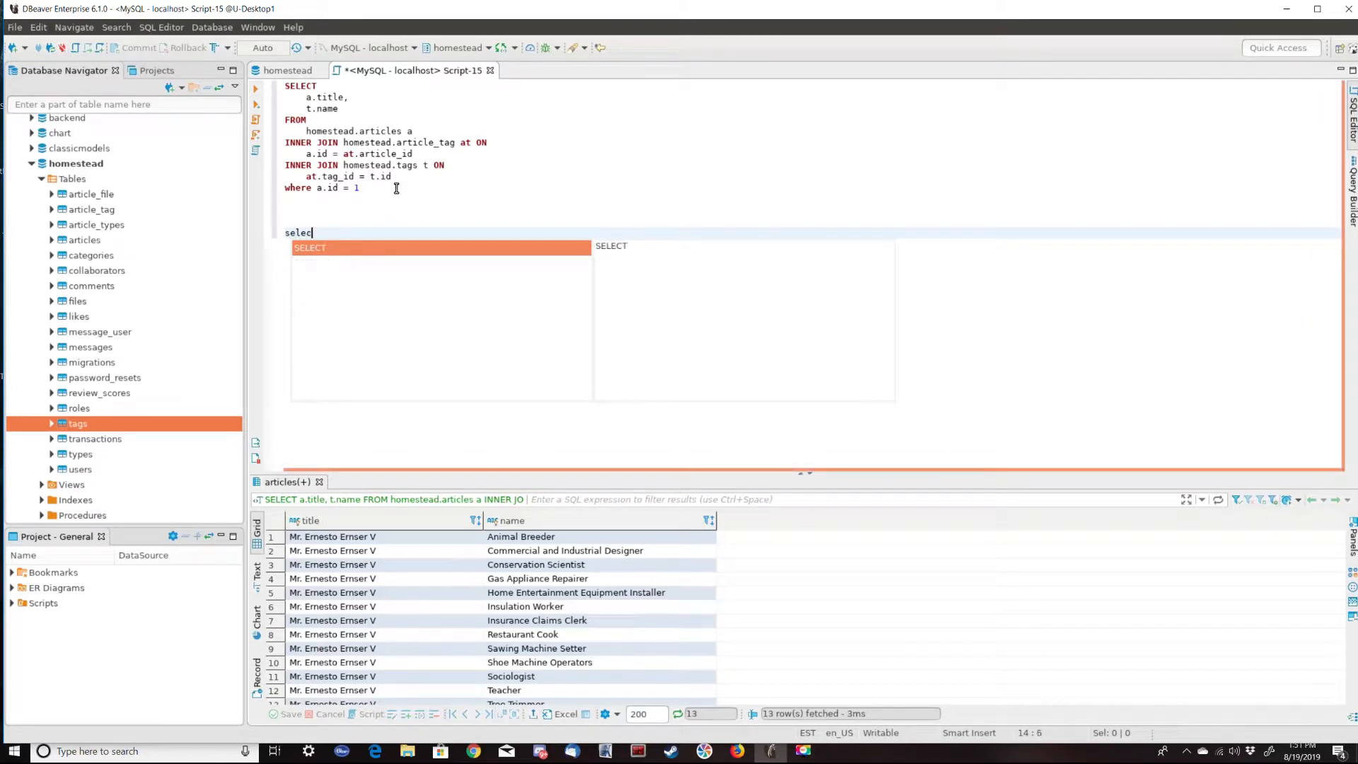
type("a.")
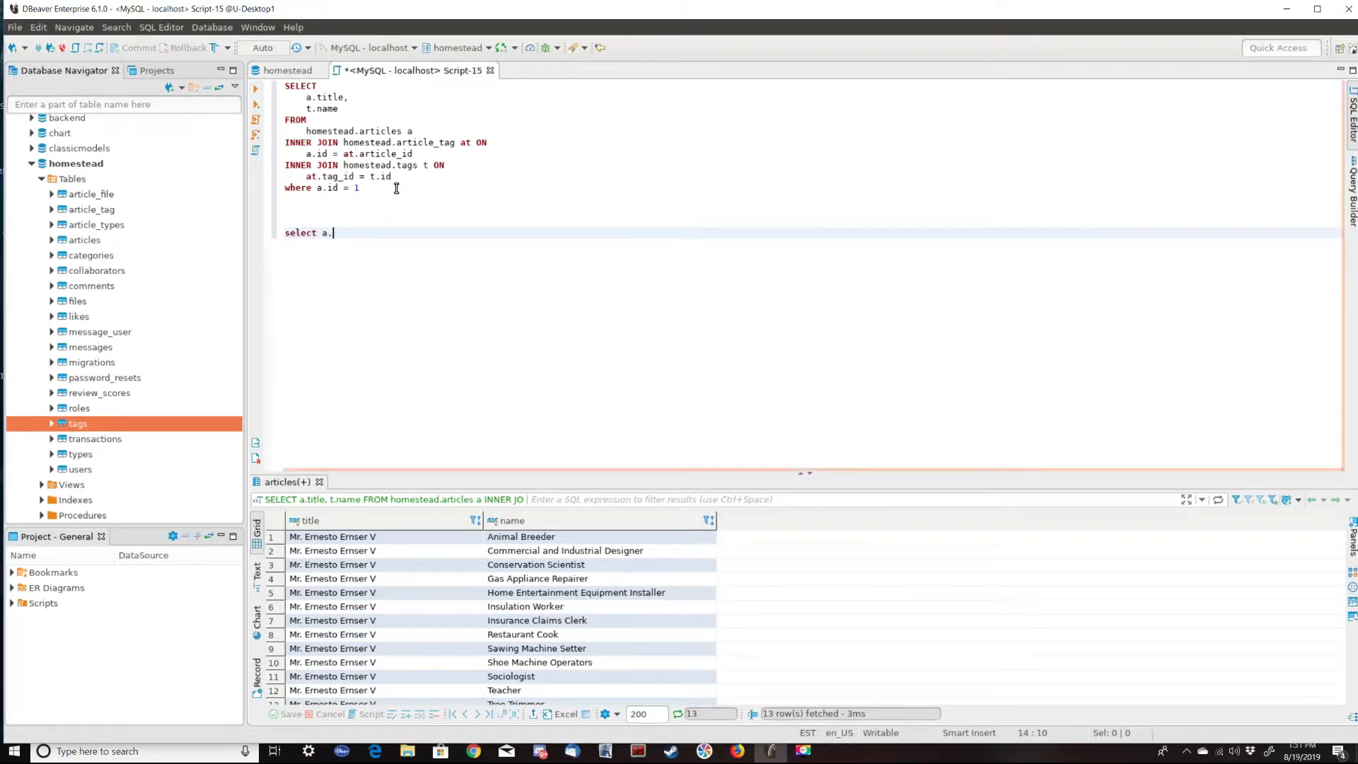
type("title,")
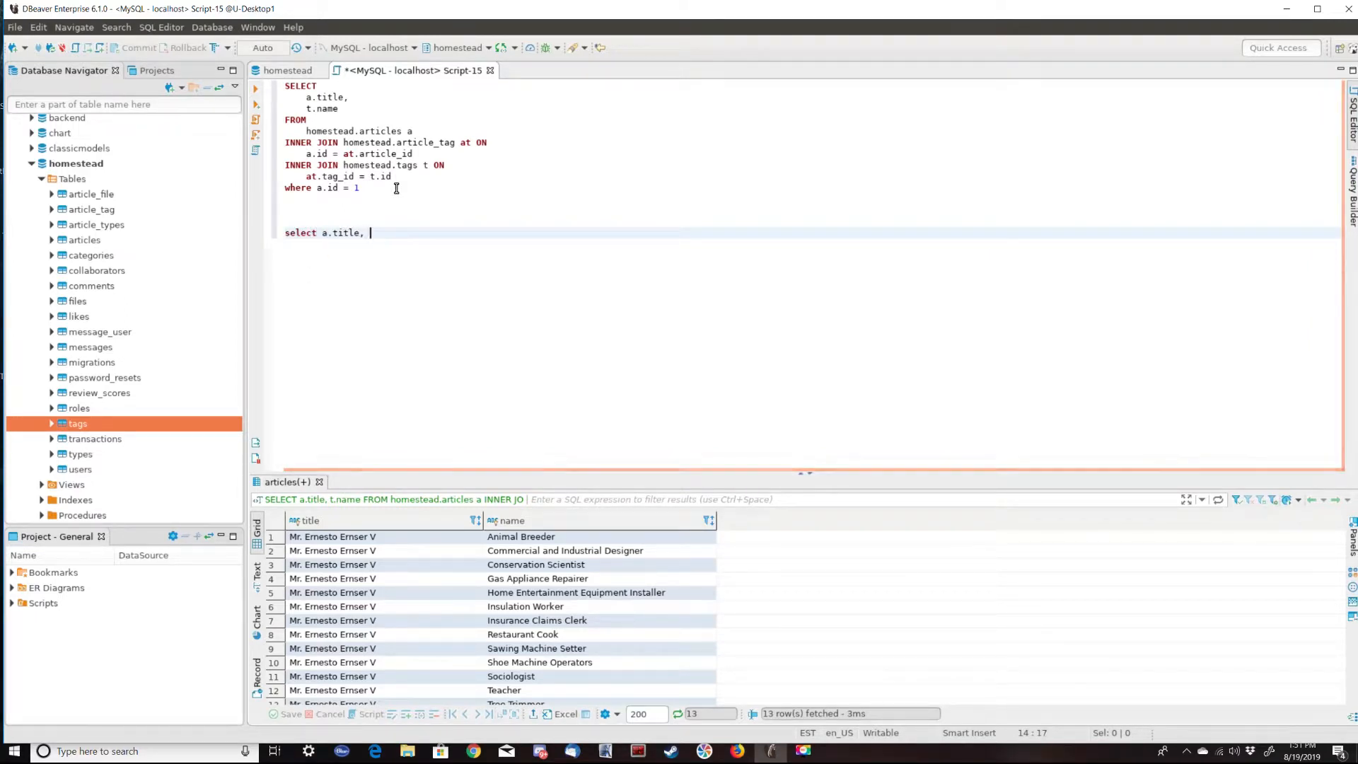
type("t.name")
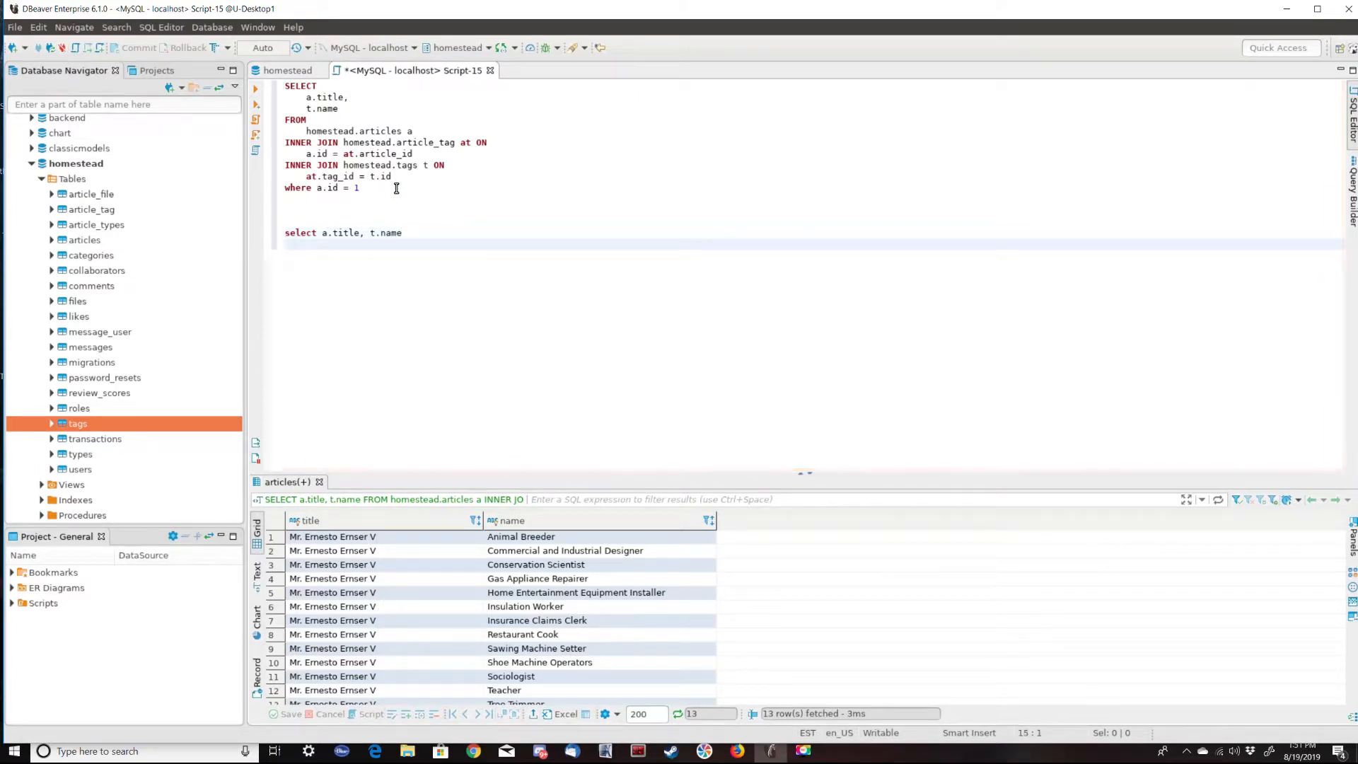
type("from")
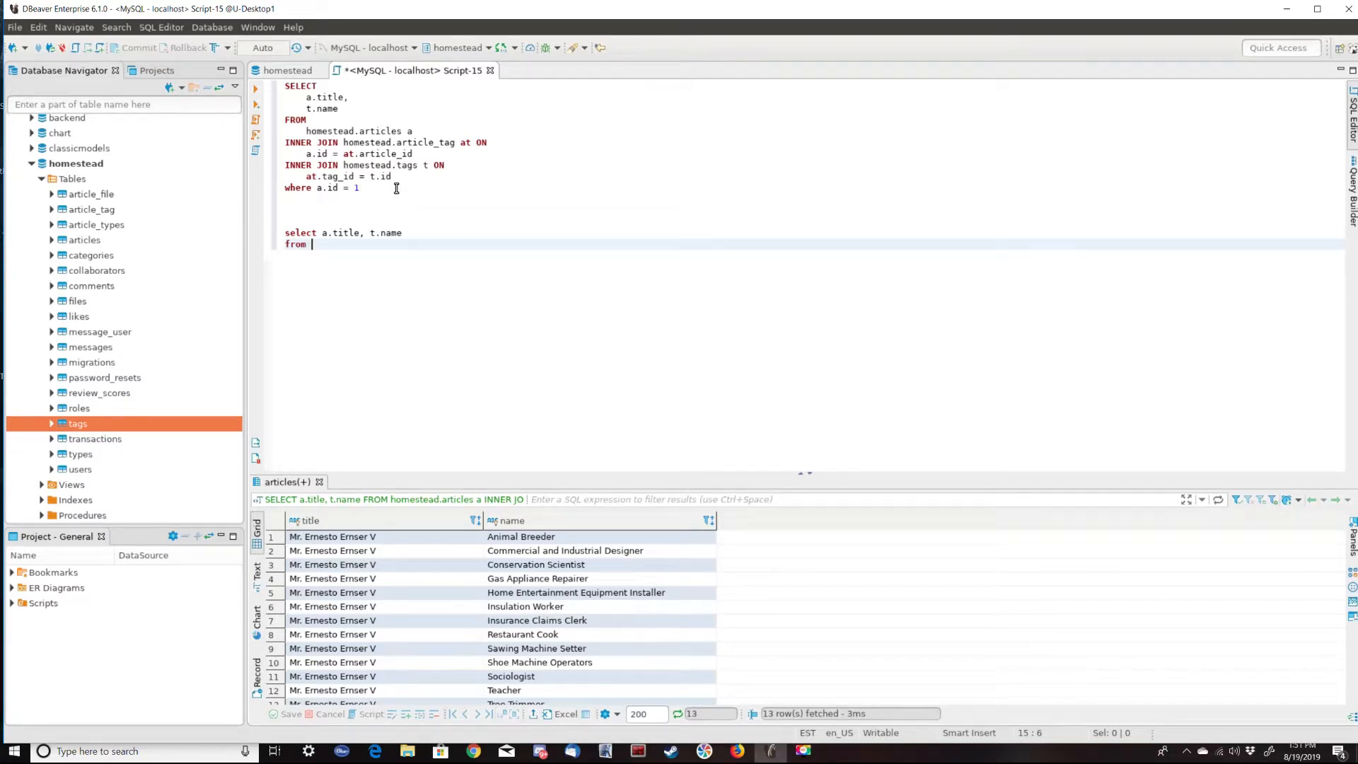
List the tables as 'articles a, article_tag at, tags t' in the second query
type("articles")
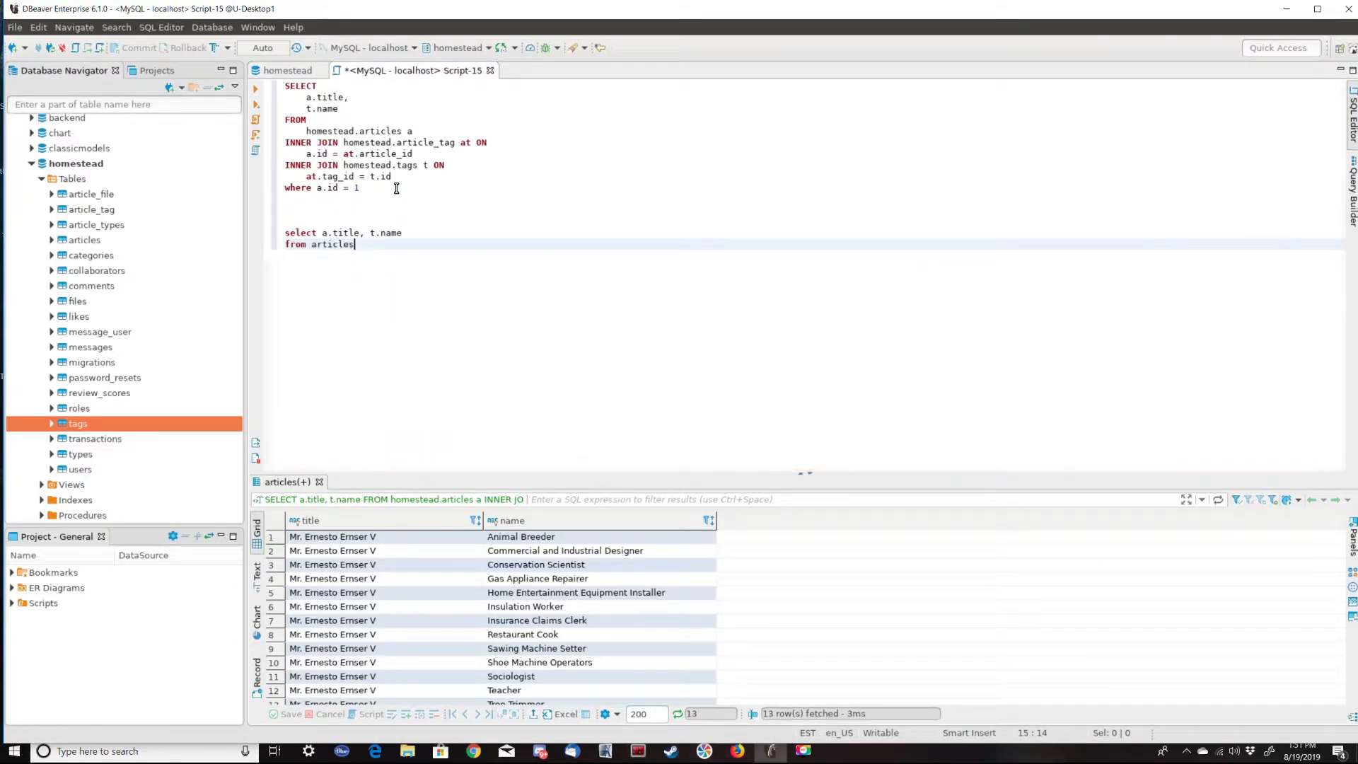
type(",")
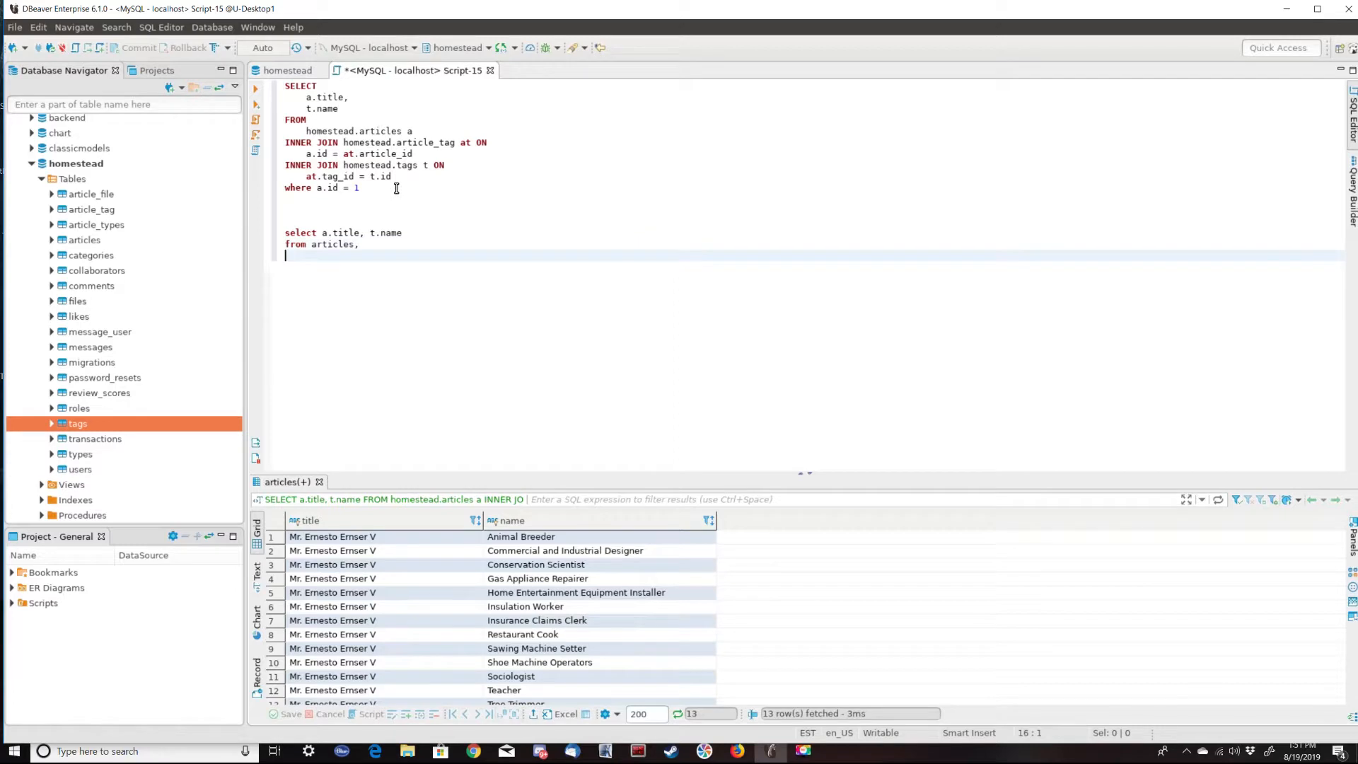
type("a")
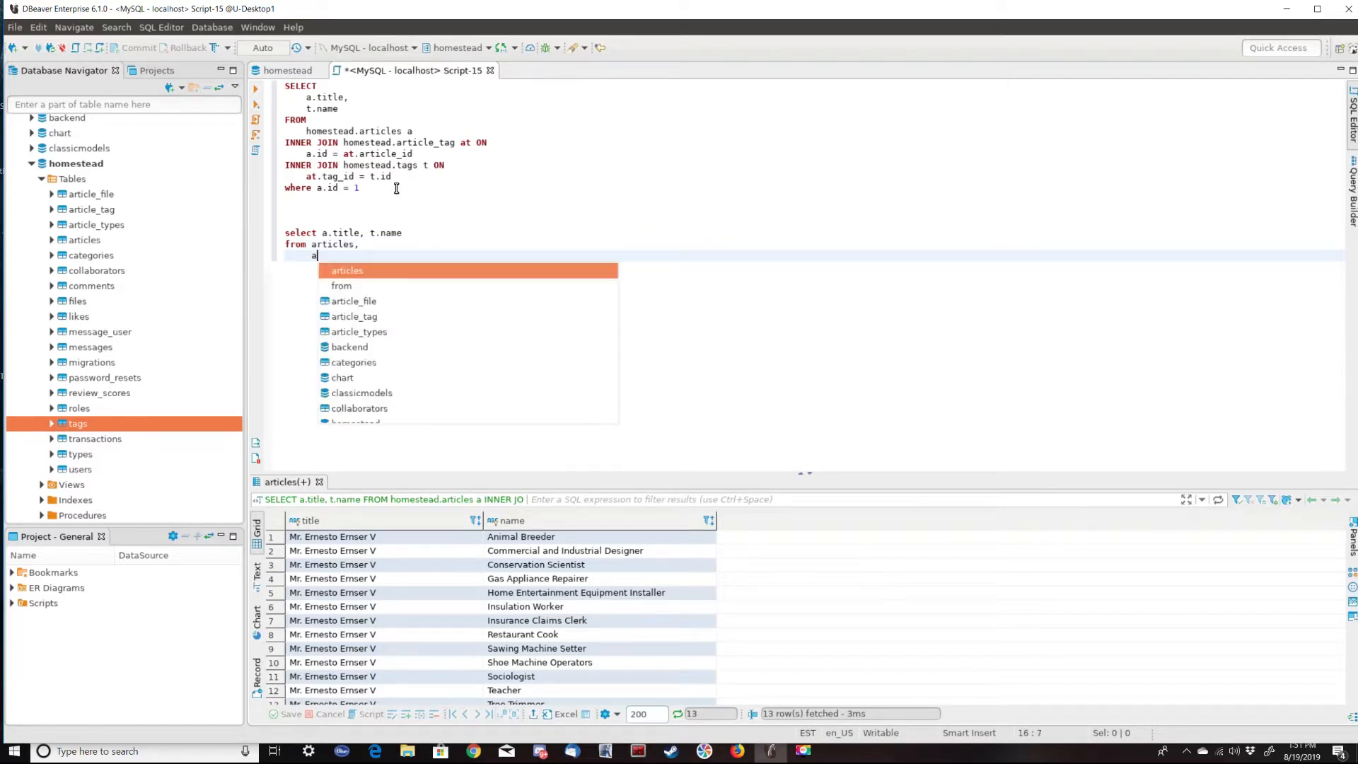
type("rticle_tag at,")
type("tags t")
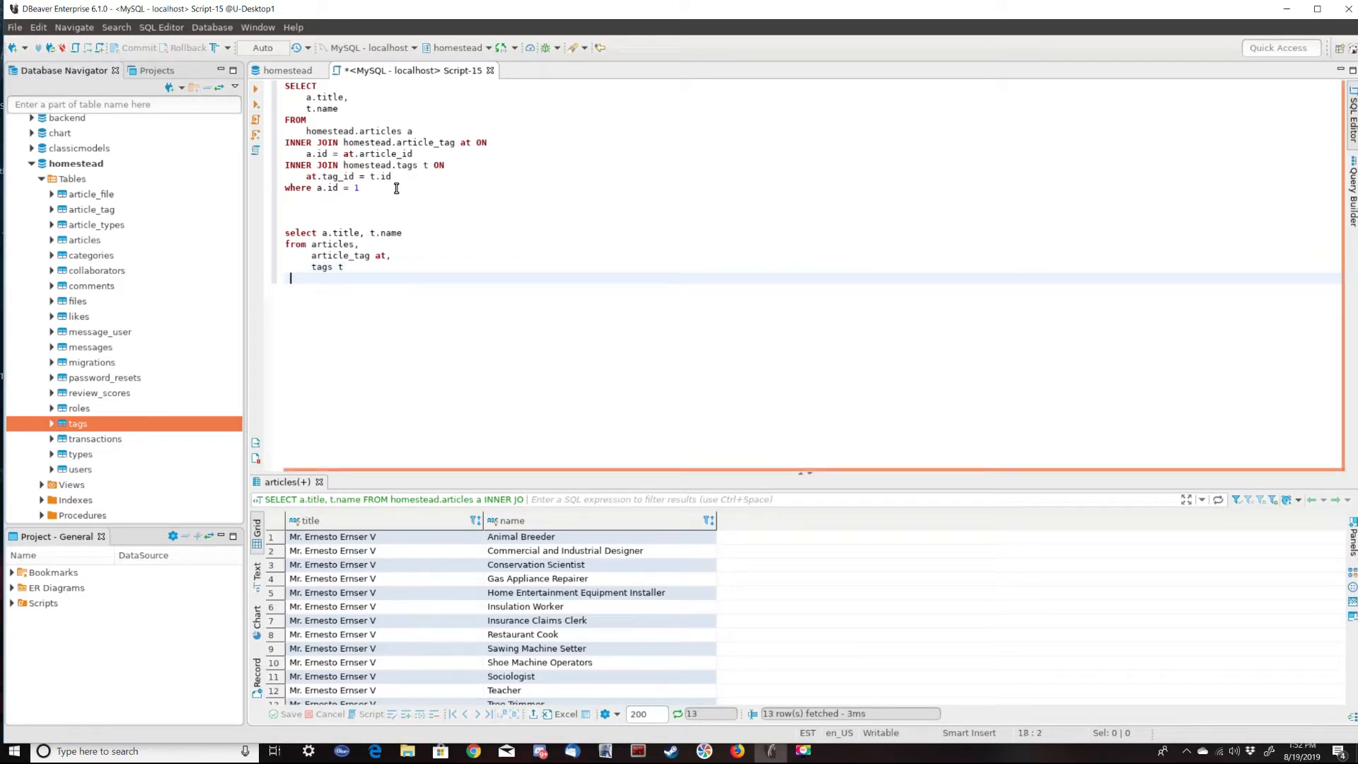
Begin the where clause with 'a.id = at.article_id'
type("where")
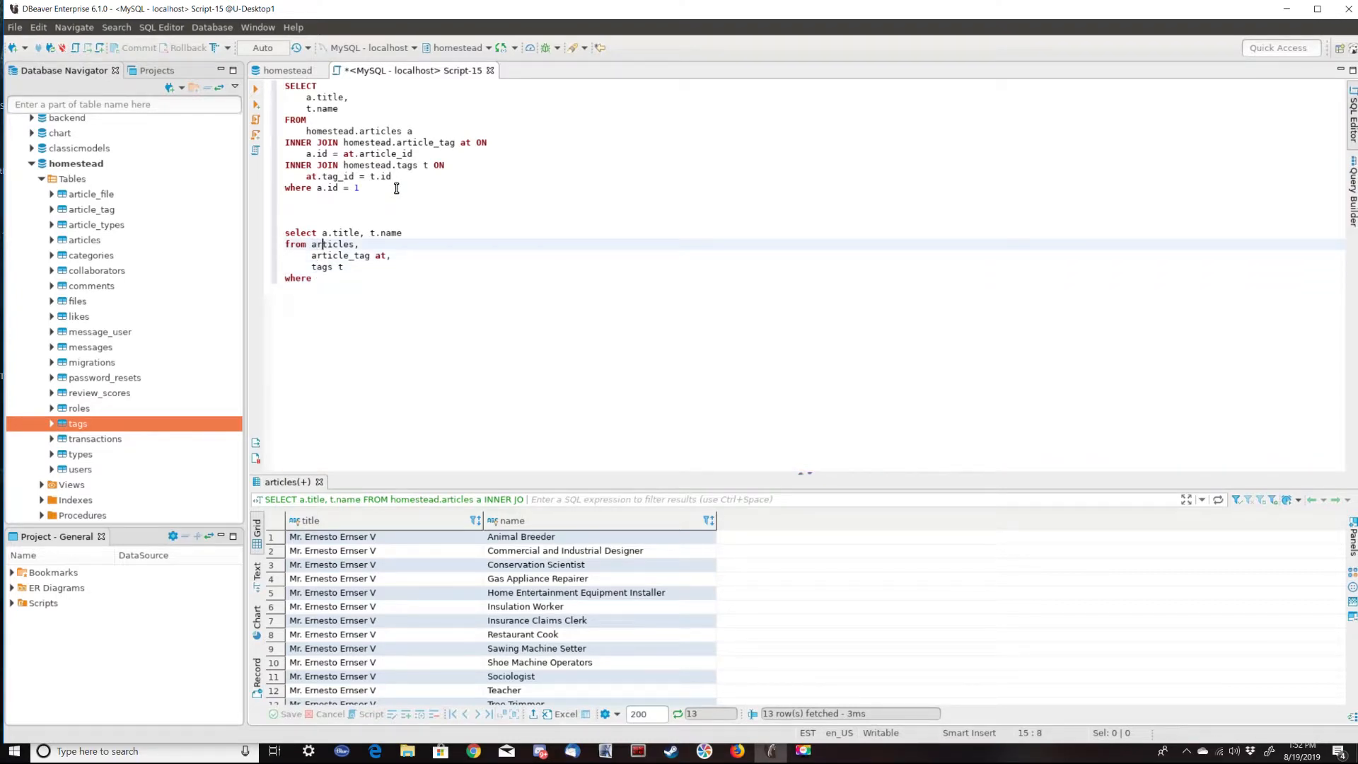
type("a")
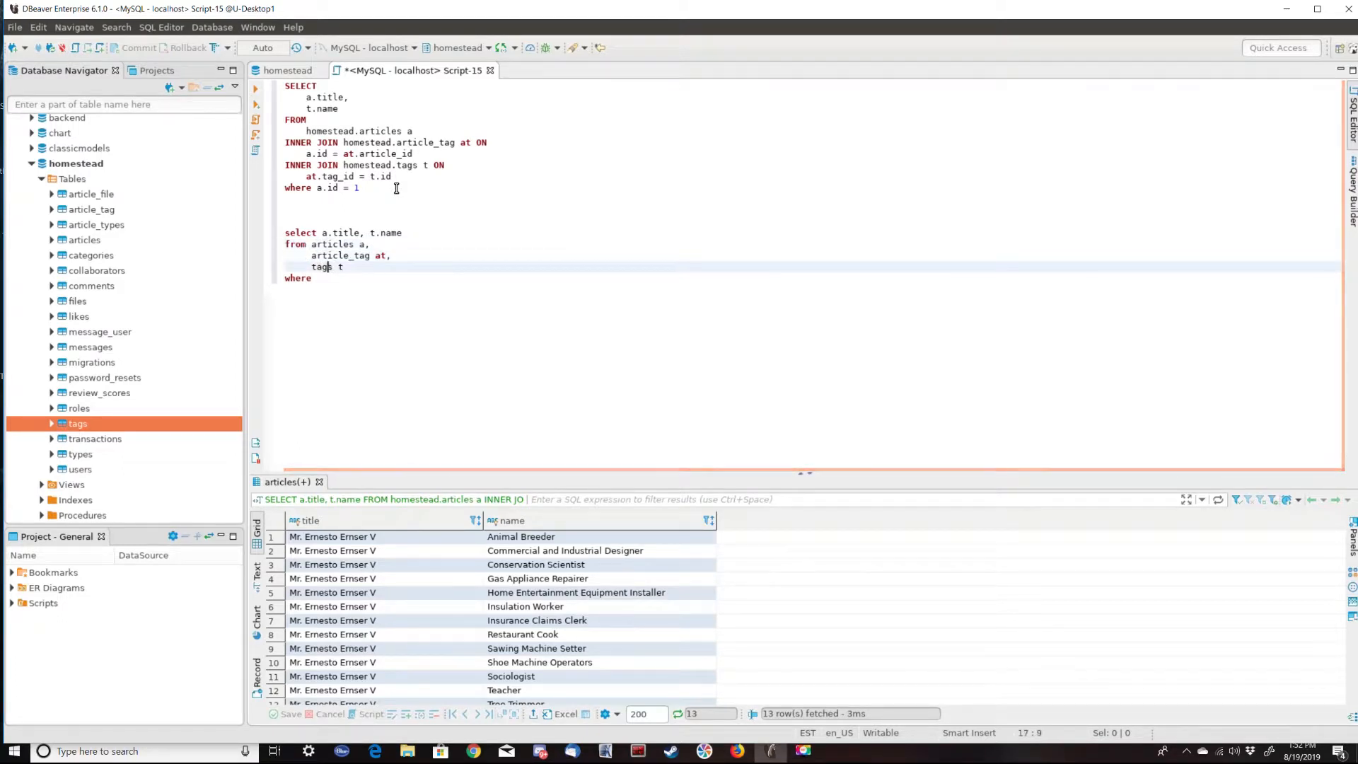
type("a")
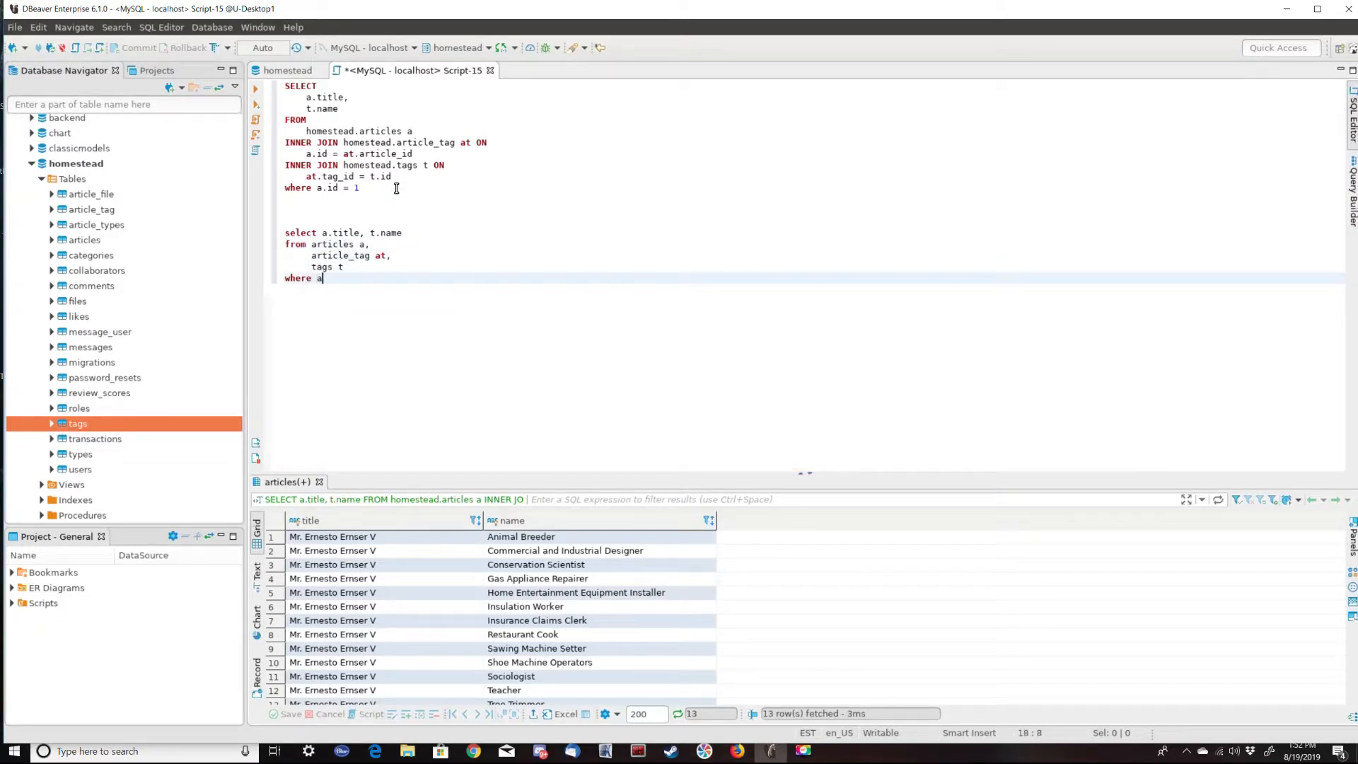
type(".id = at.article_id")
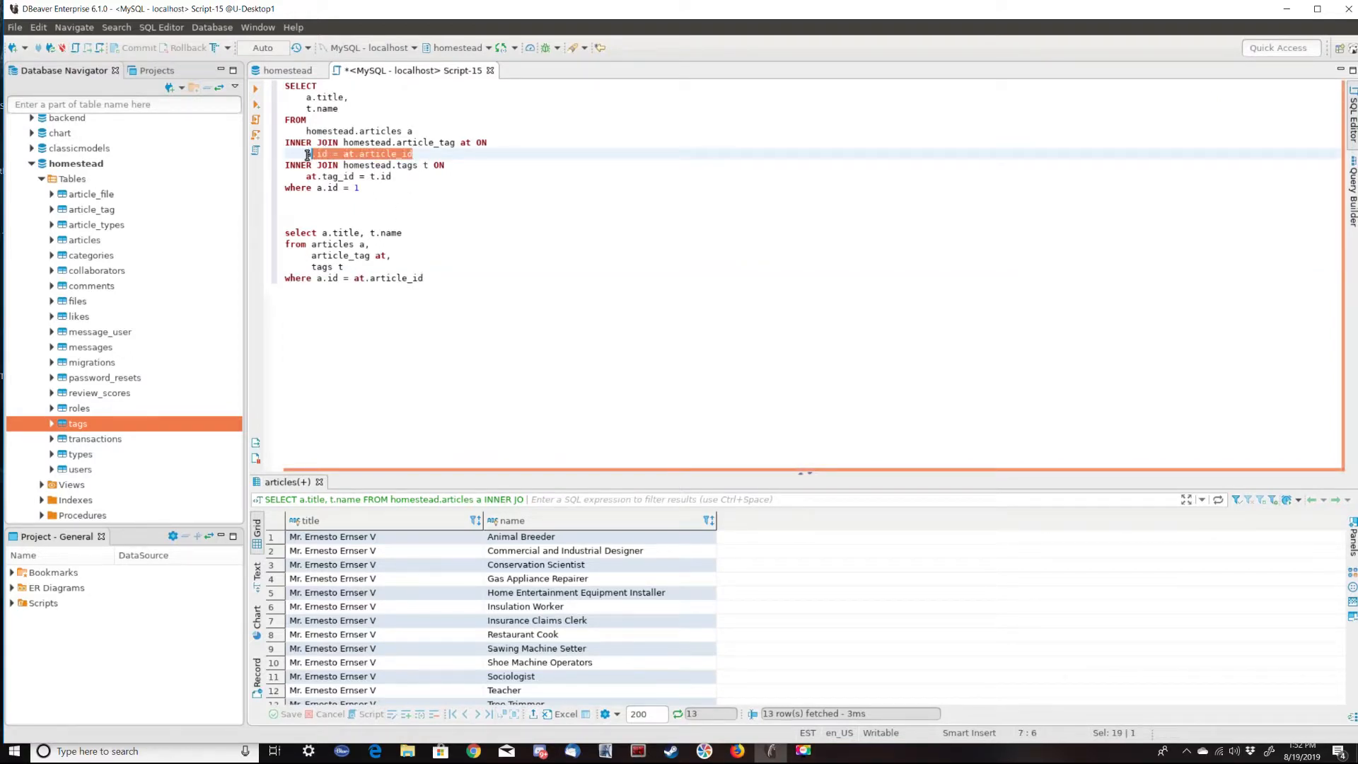
Append 'and at.tag_id = t.id' and 'and a.id = 1' to the where clause
left_click(423, 277)
type("and")
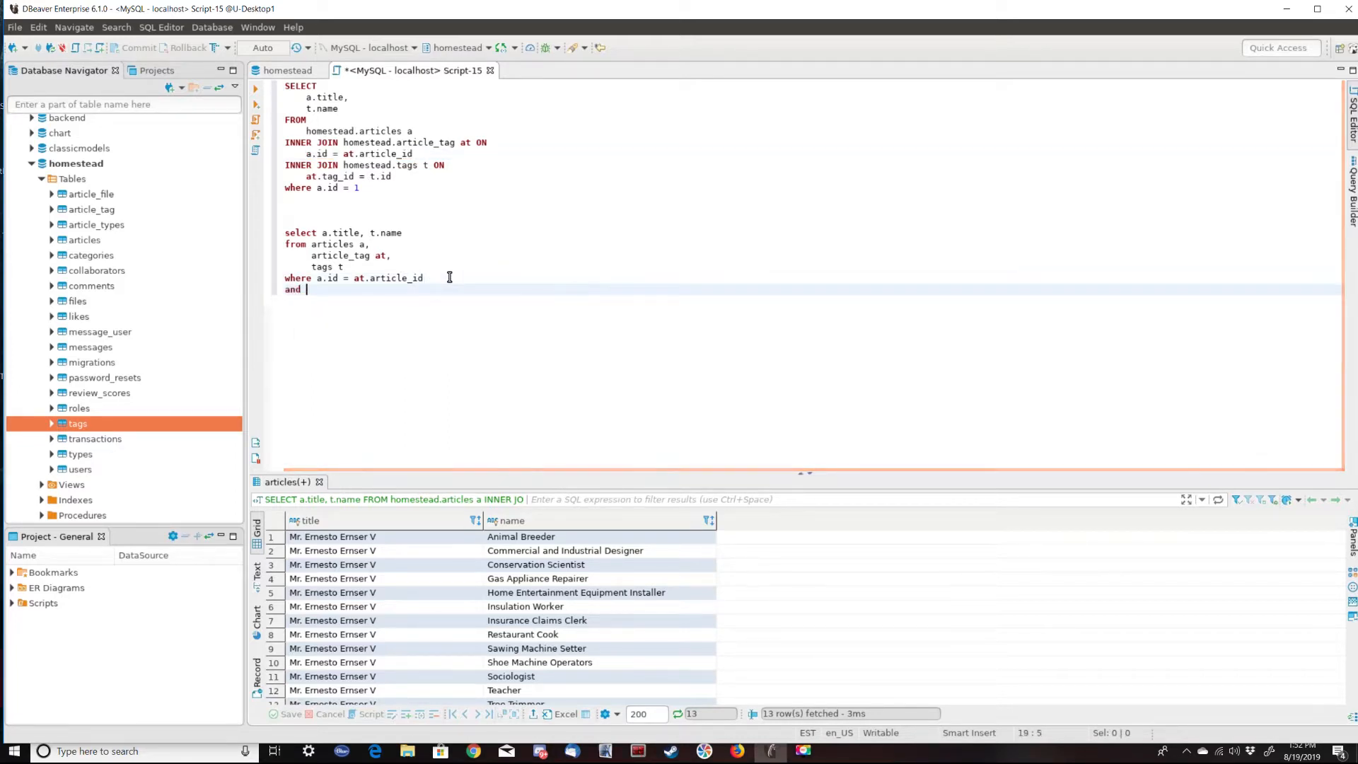
type("at.tag_id =")
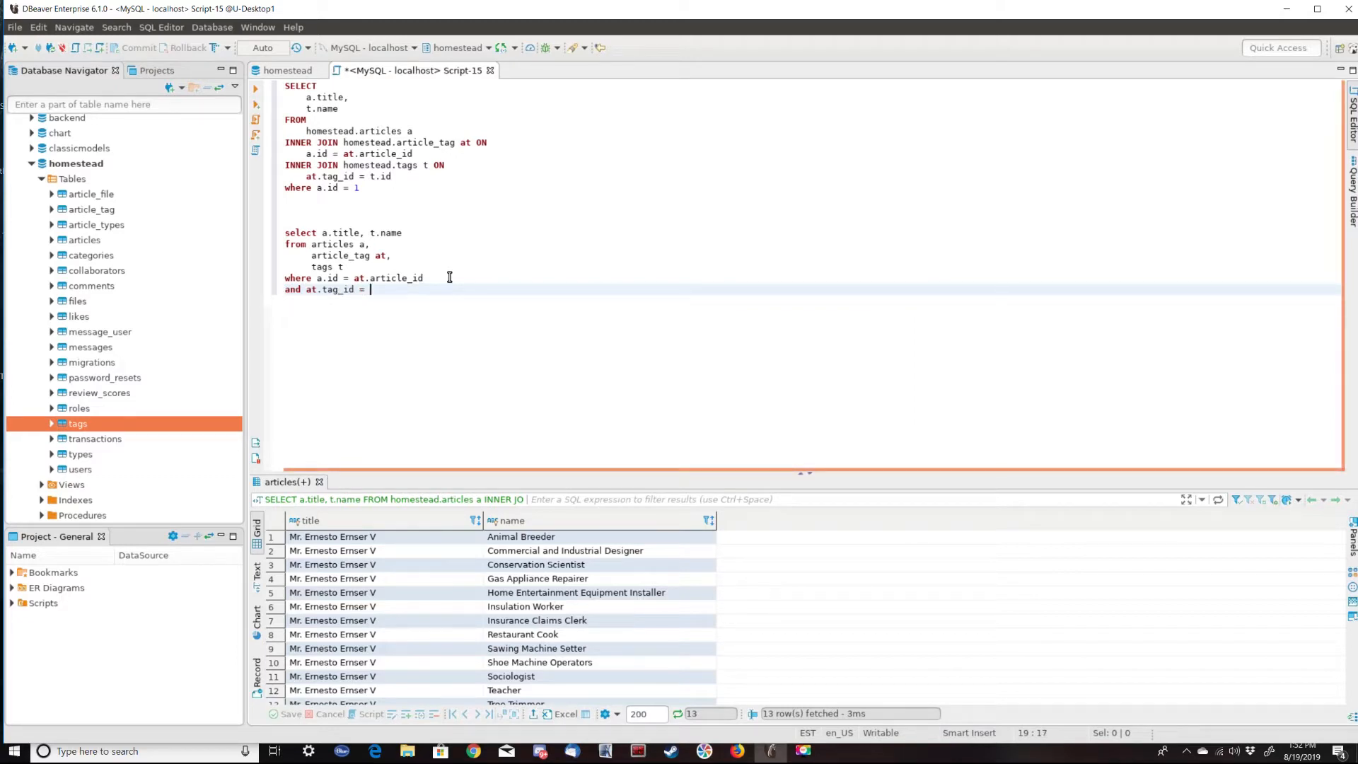
type("t.id")
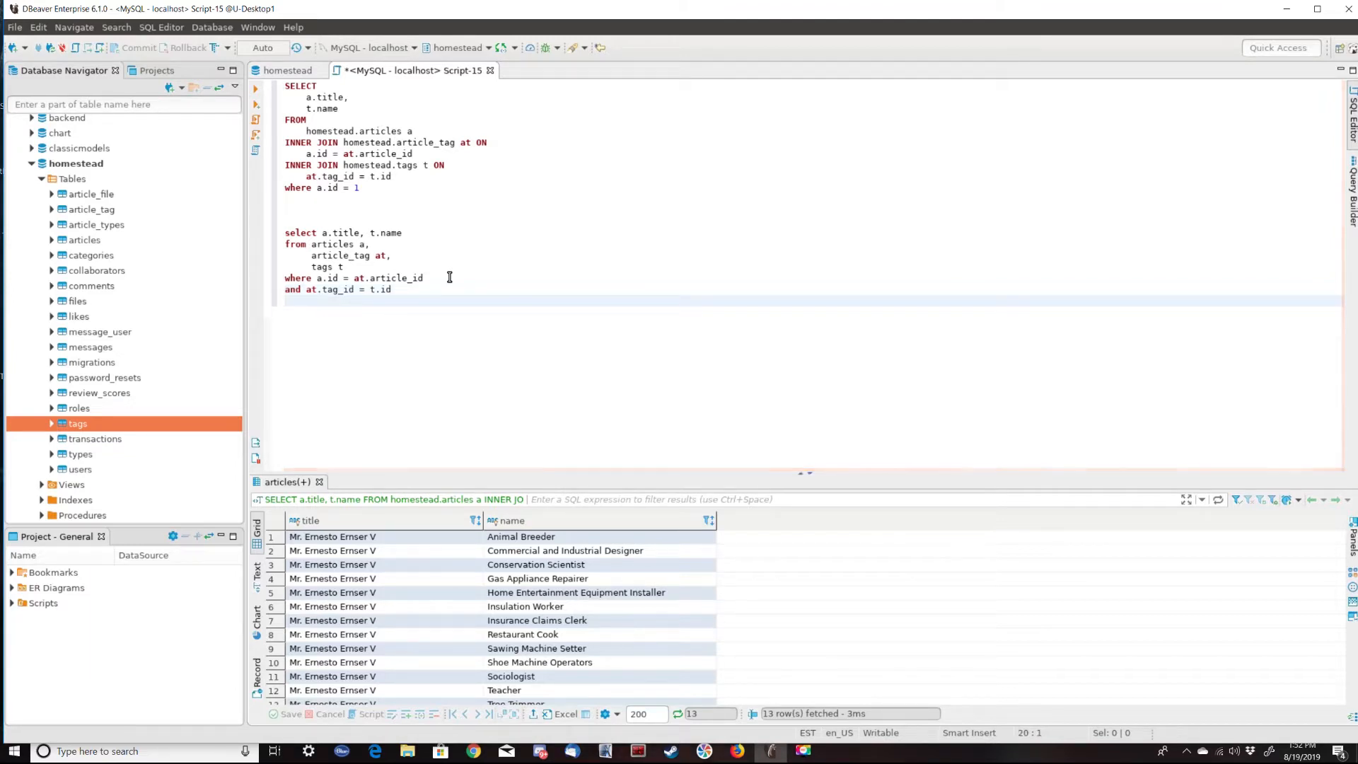
type("and a.")
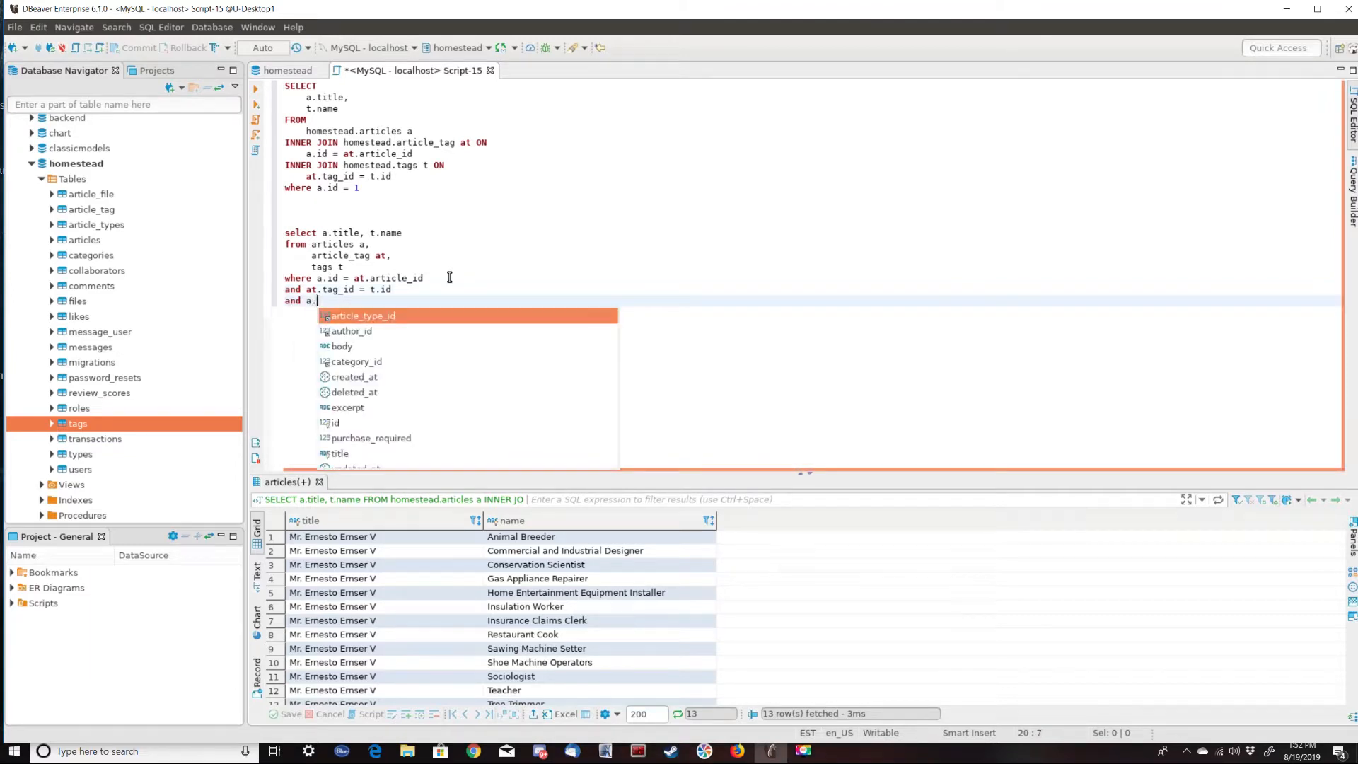
type("id = 1")
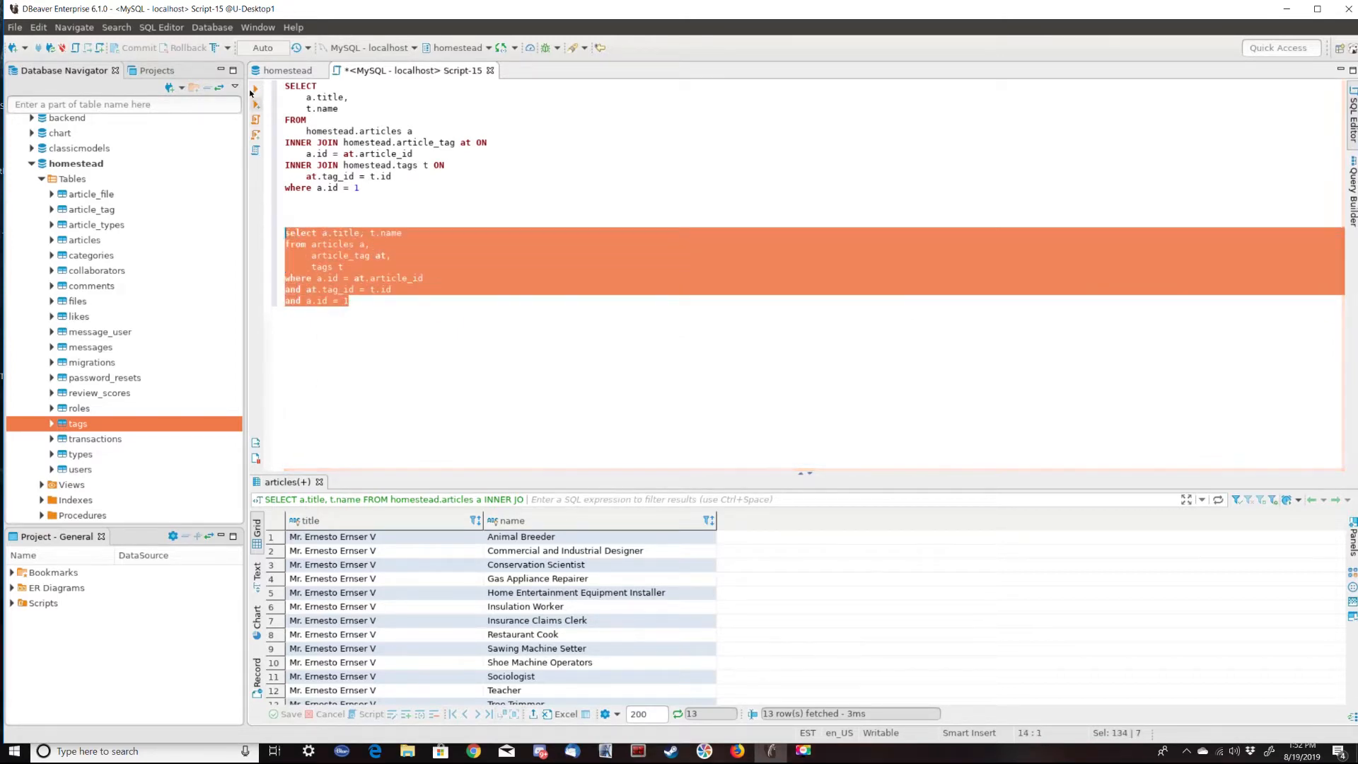
Run the comma-join and INNER JOIN queries, both returning 13 tag rows
scroll("down", 3)
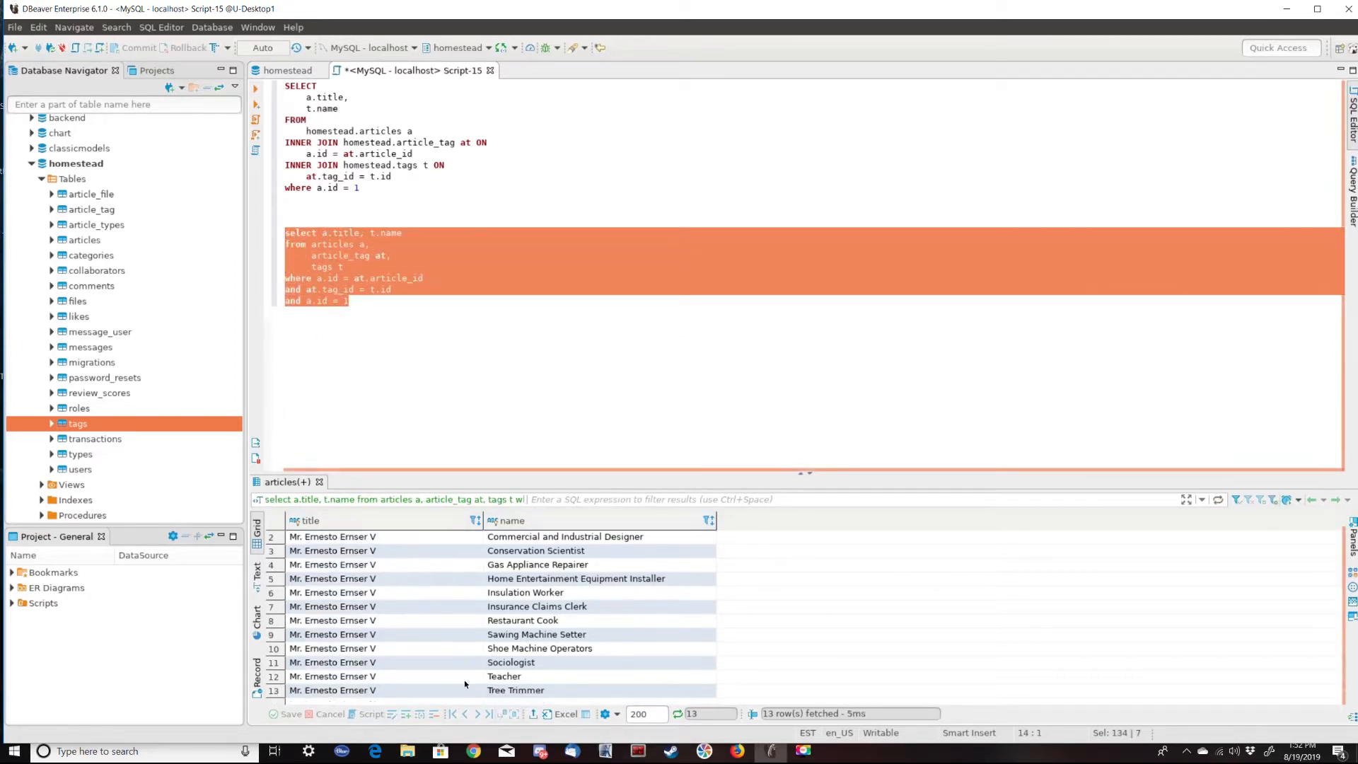
left_click(369, 187)
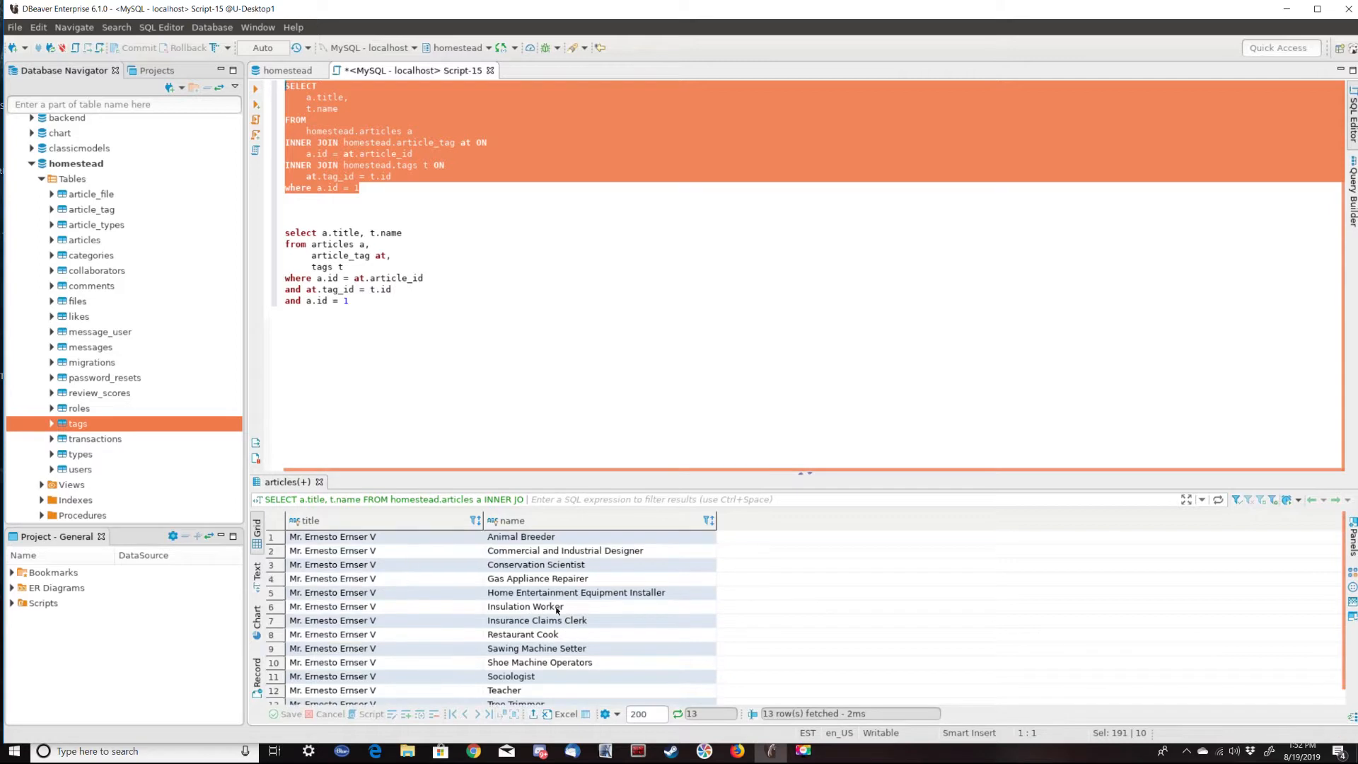
left_click(339, 300)
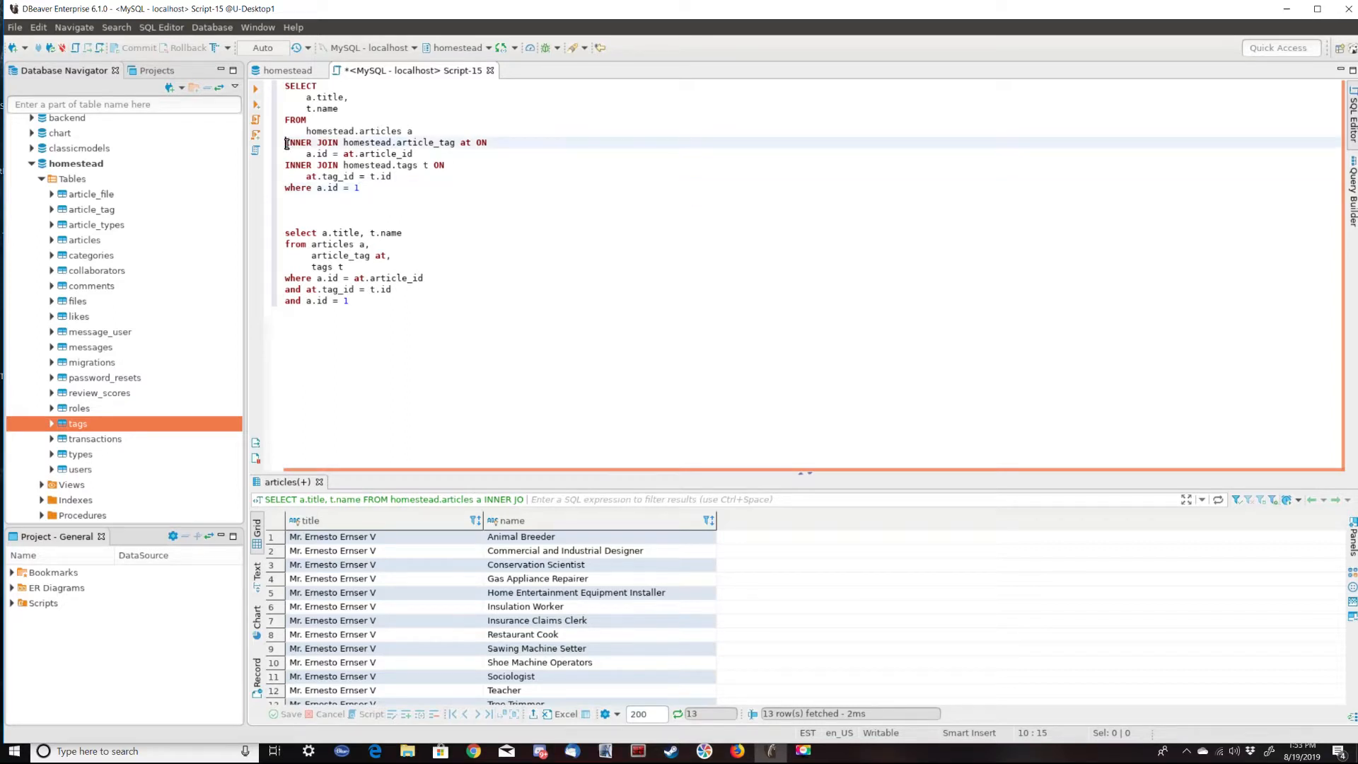
Strip the 'homestead.' prefix from articles, article_tag and tags in the INNER JOIN query
double_click(301, 142)
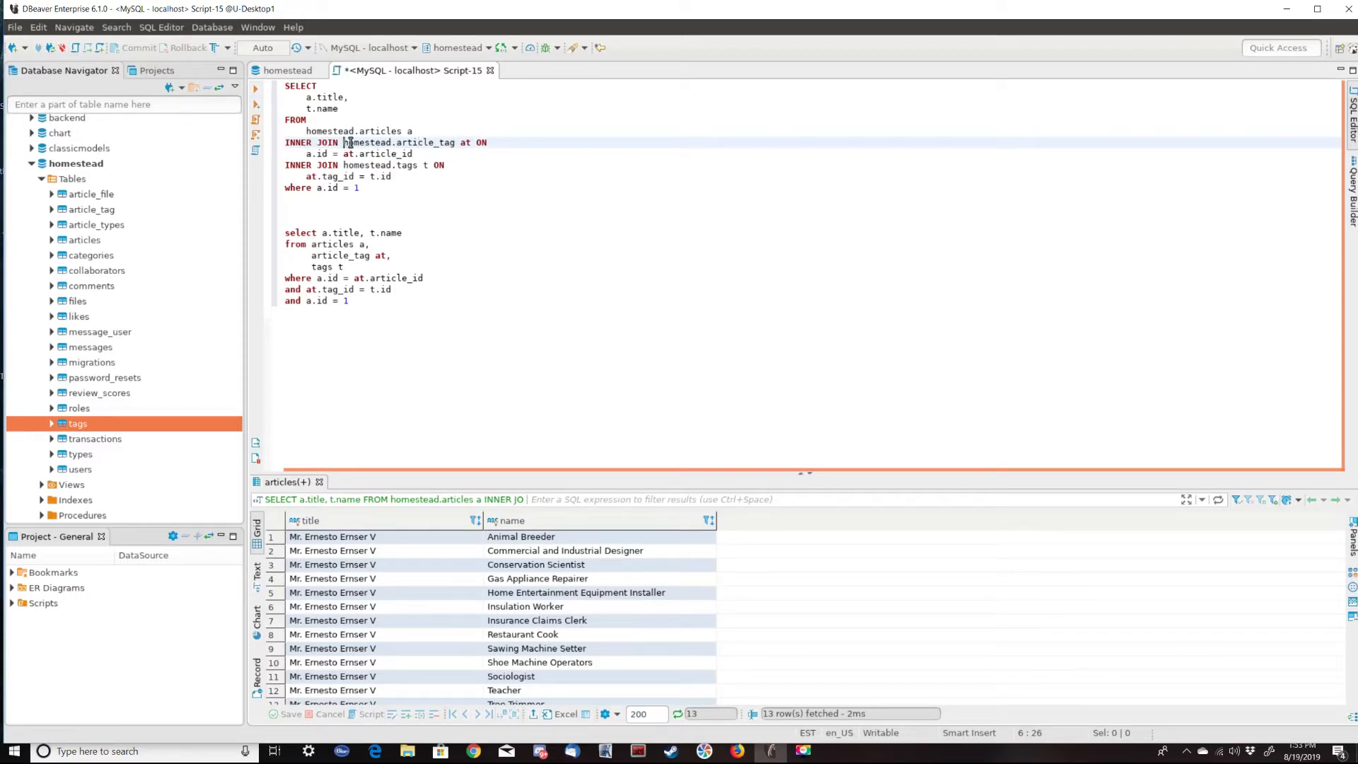
left_click_drag(345, 142, 448, 143)
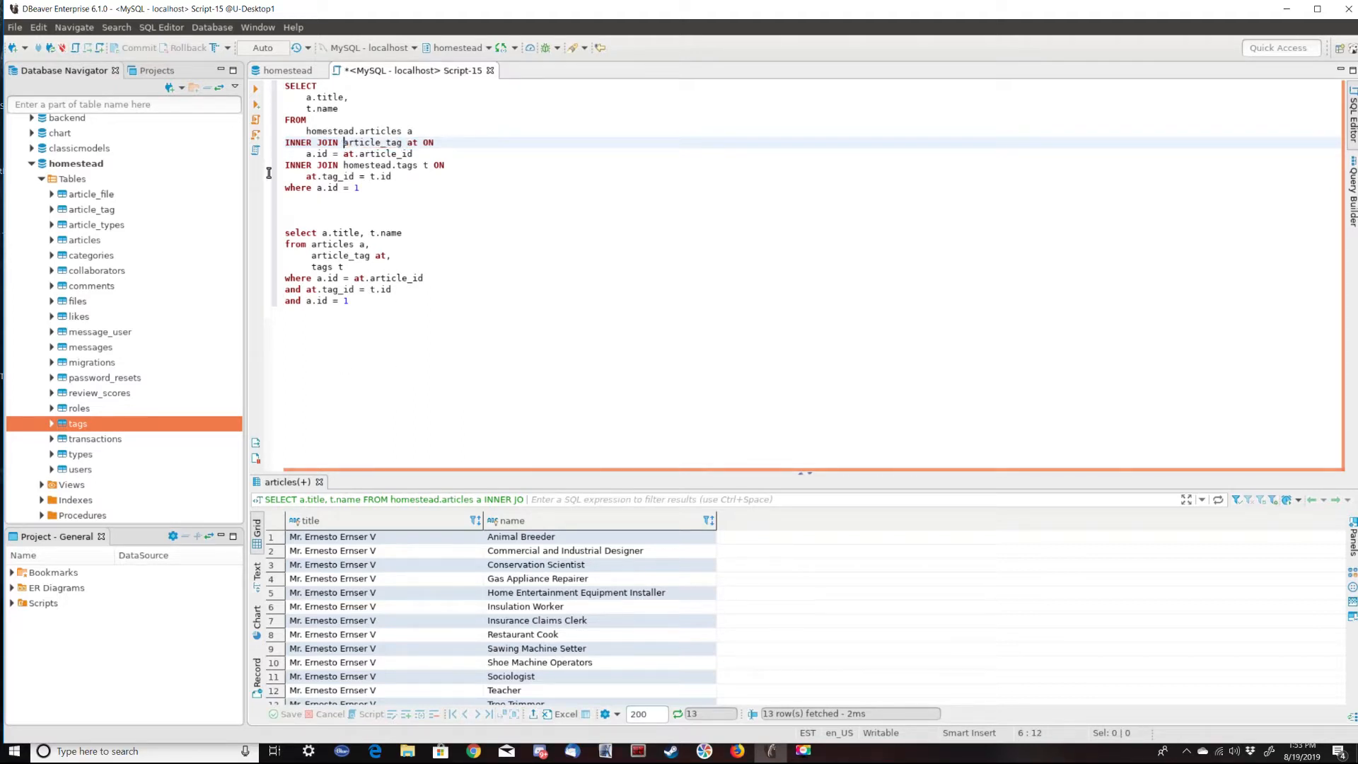
left_click_drag(284, 86, 359, 186)
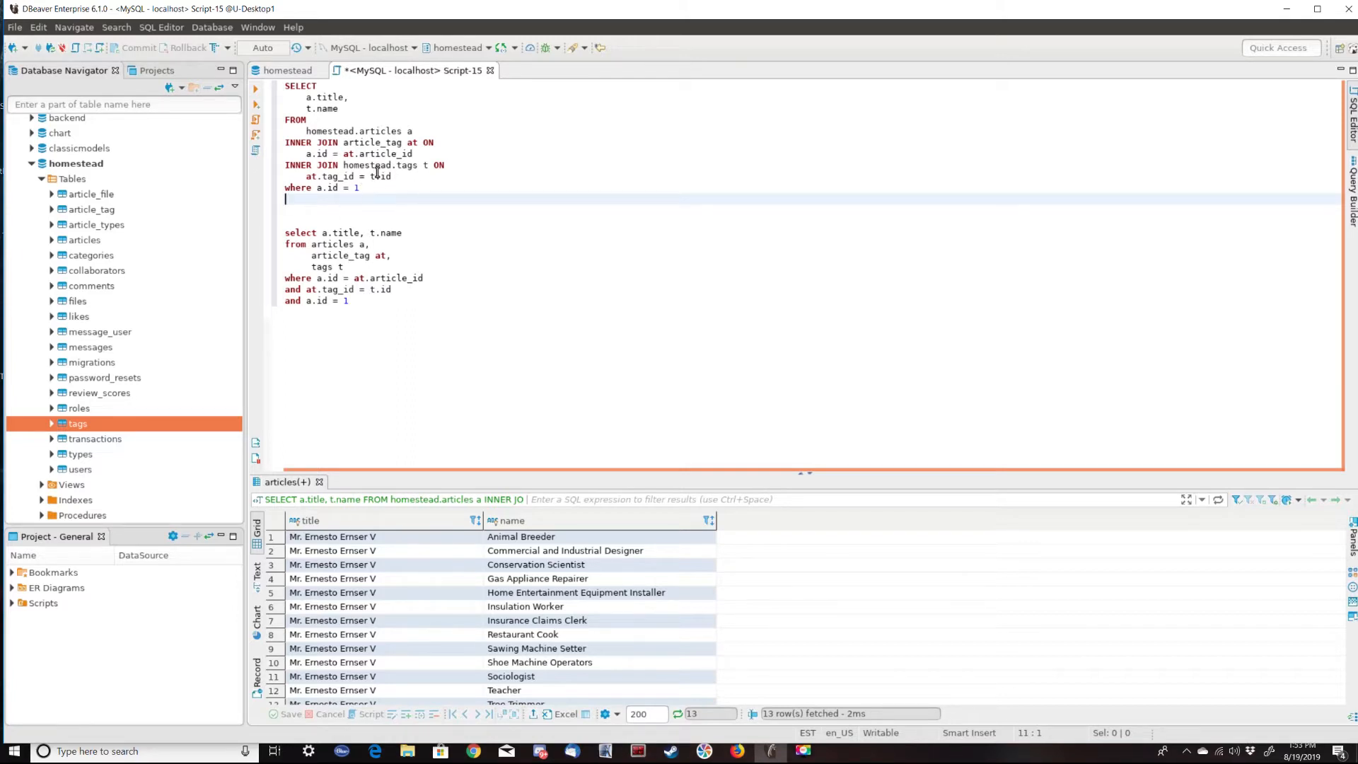
double_click(367, 165)
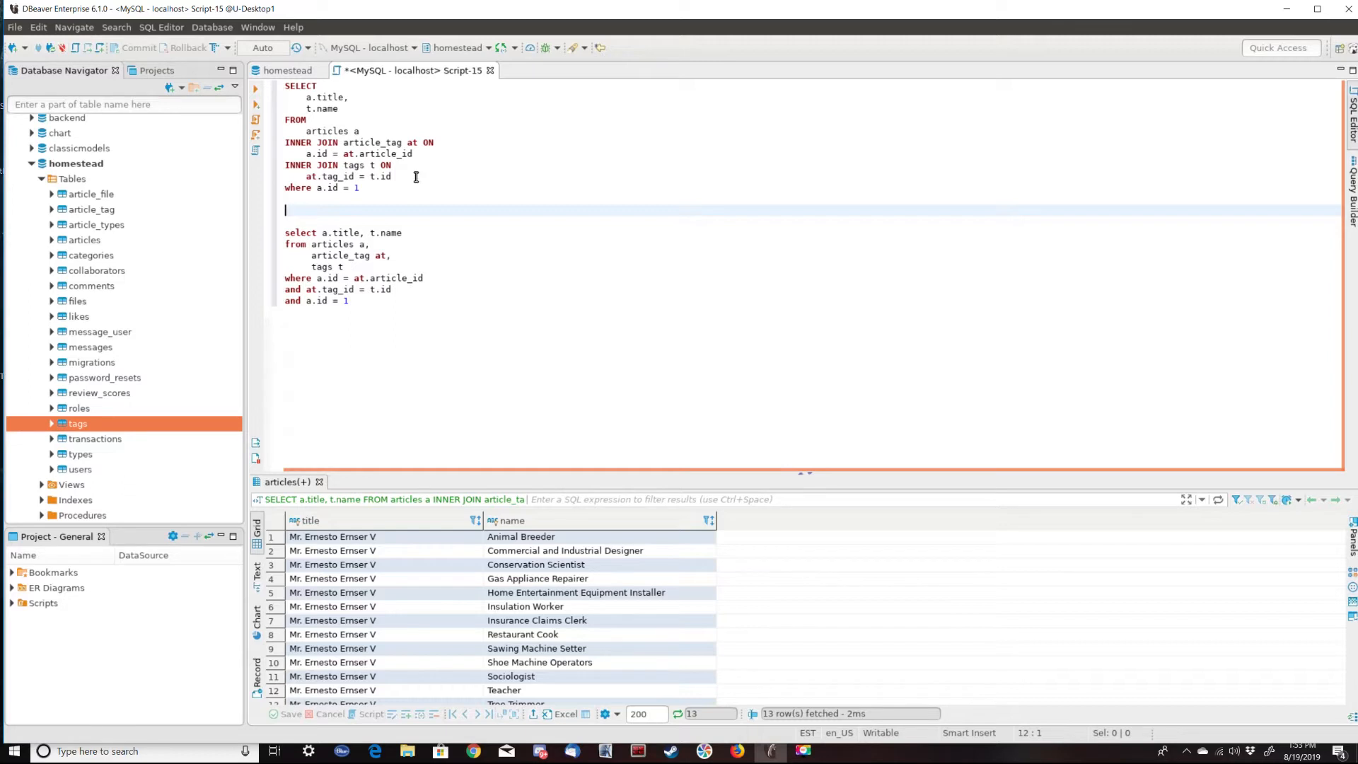
Put 'and a.id = 1' before at.tag_id = t.id and rerun the comma-join query
left_click_drag(285, 165, 391, 177)
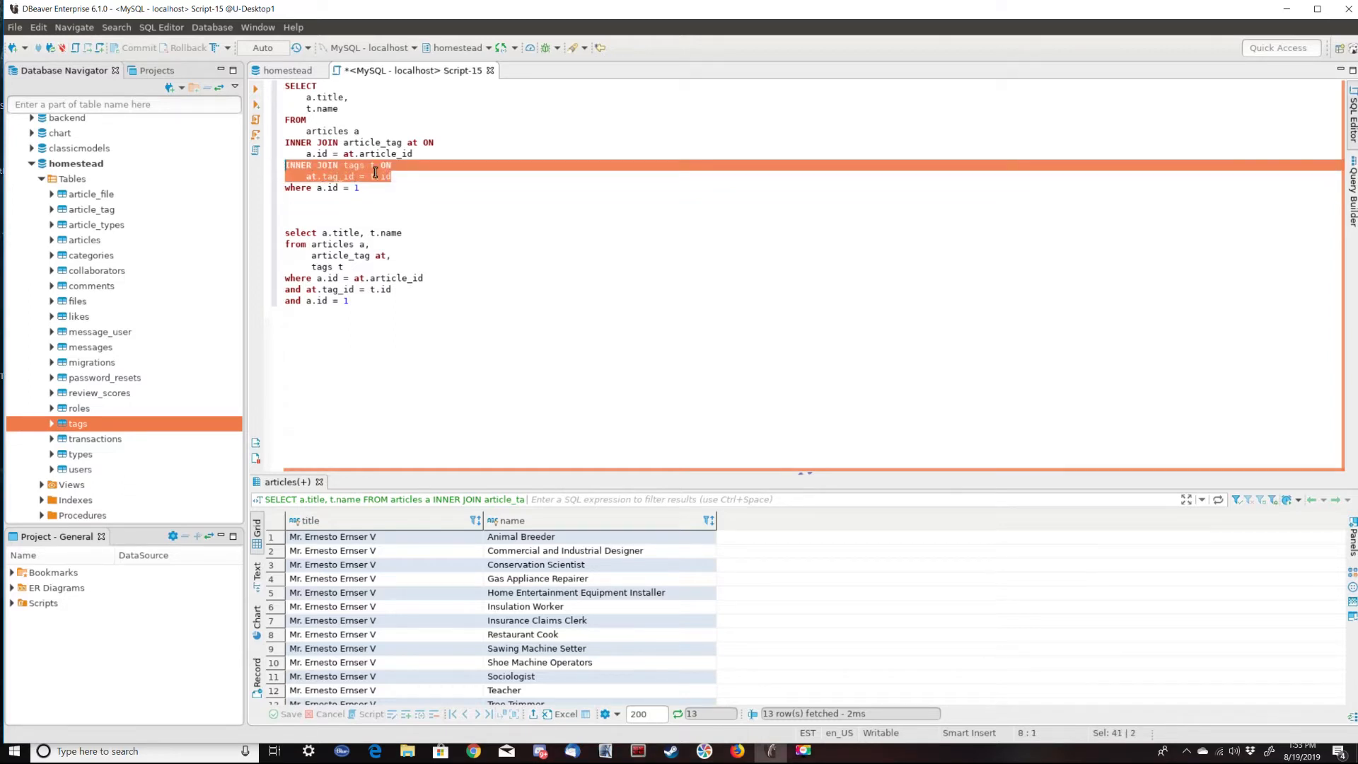
left_click(388, 176)
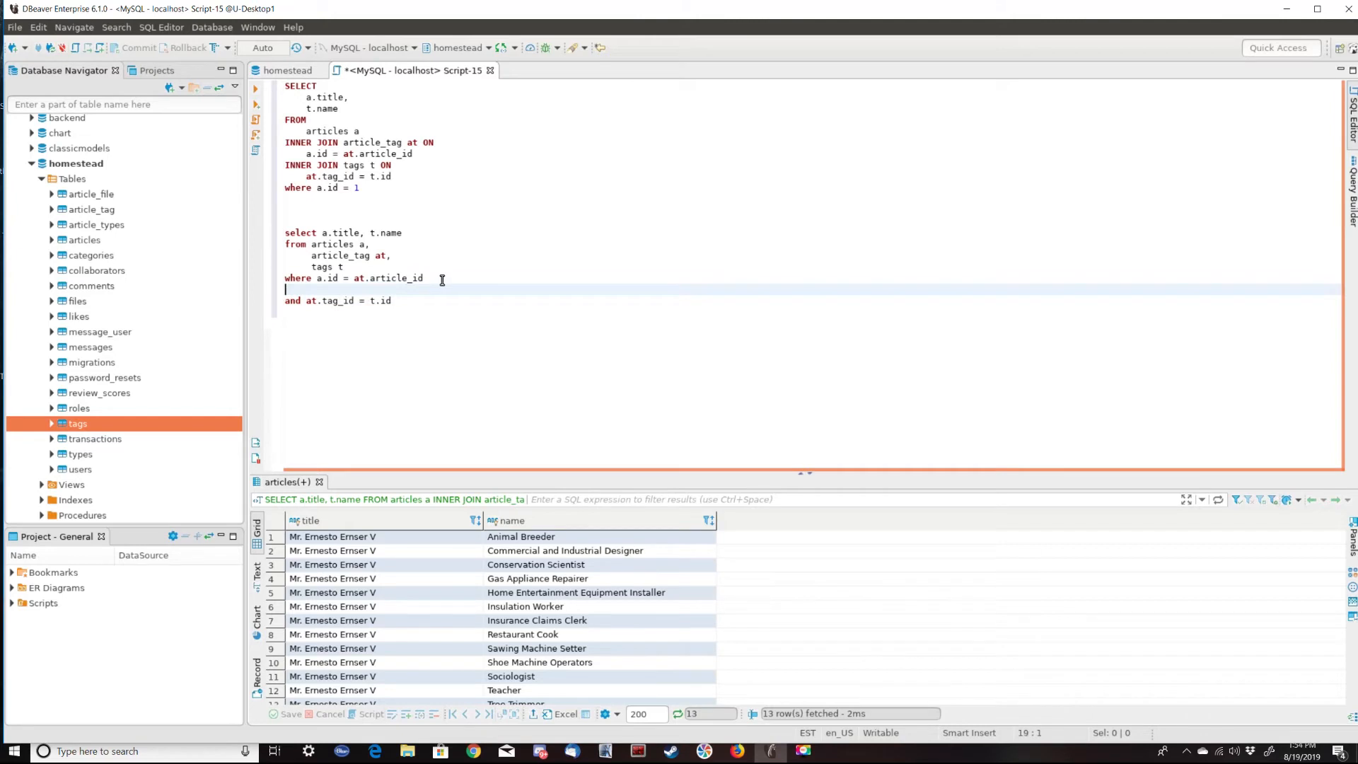
type("and a.id = 1")
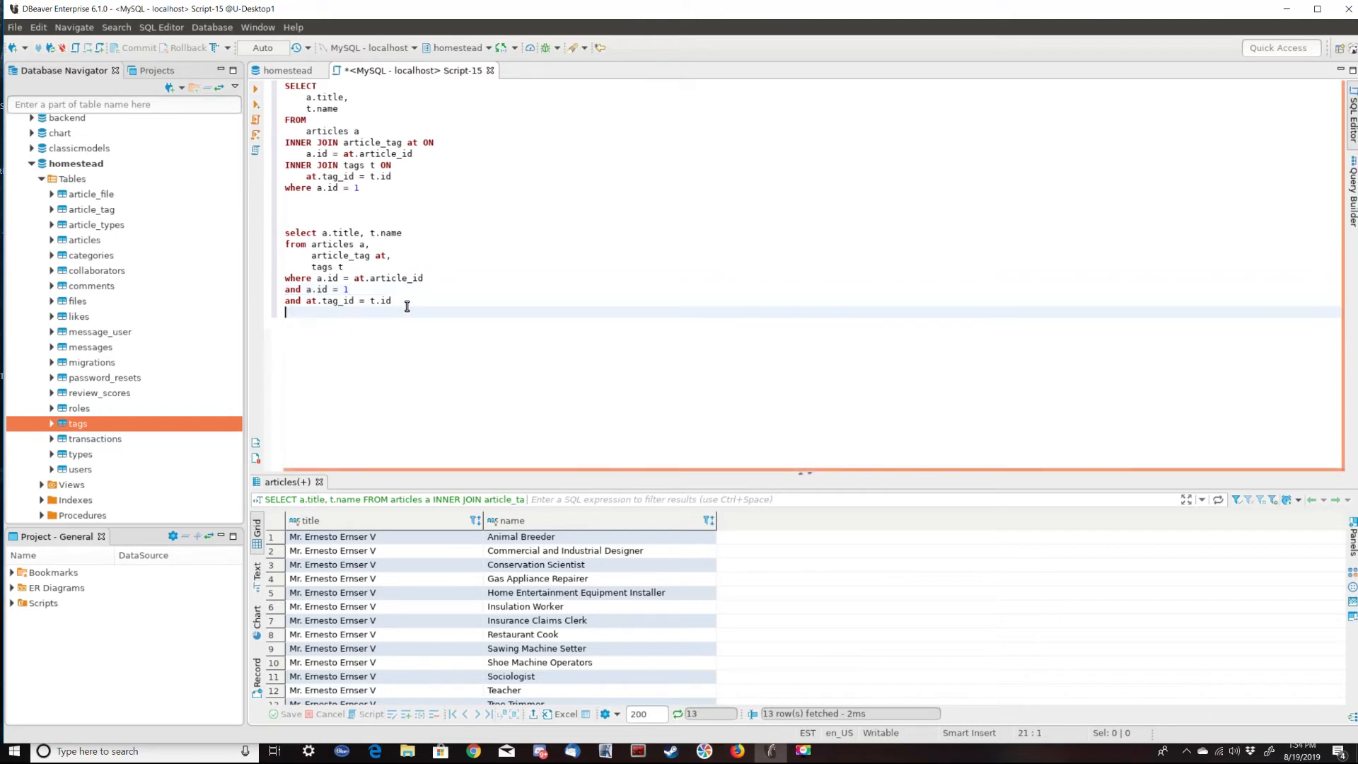
left_click_drag(284, 232, 390, 300)
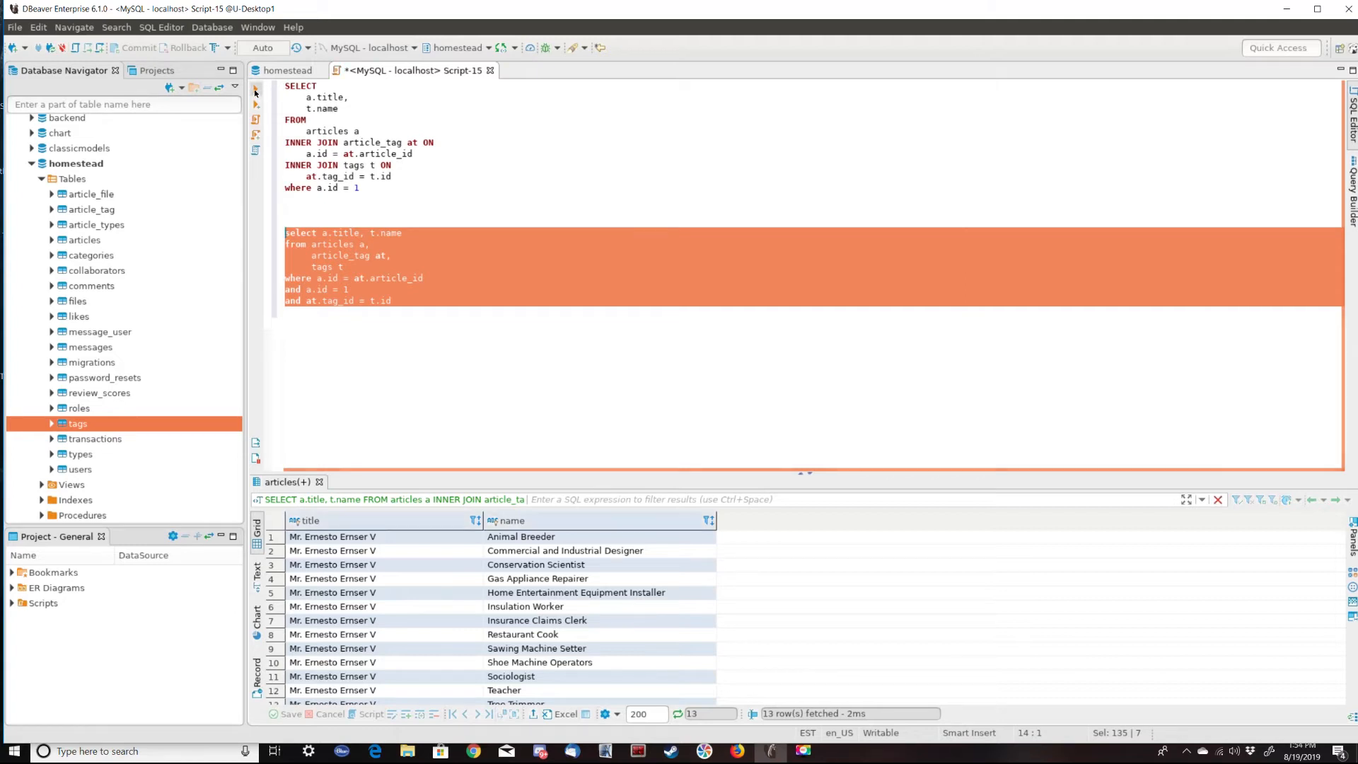
left_click(423, 350)
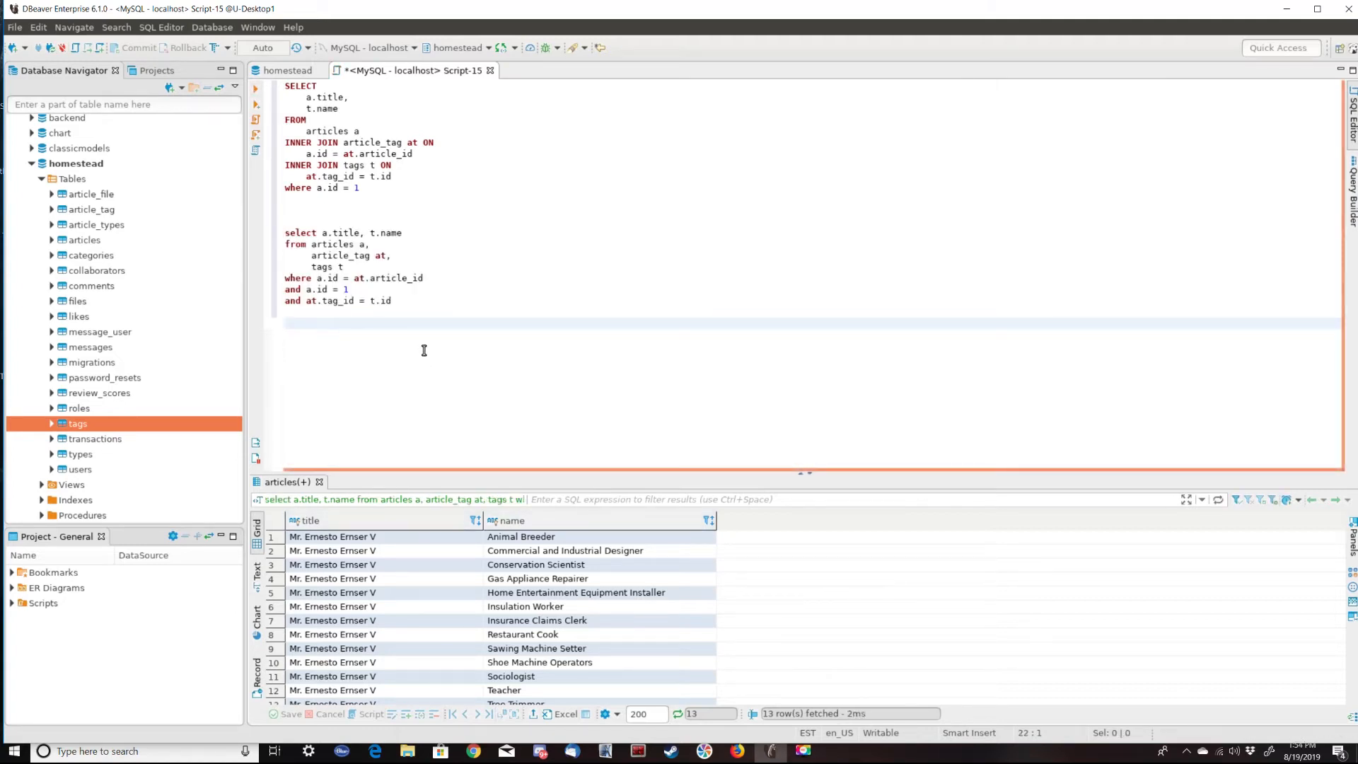
mouse_move(431, 420)
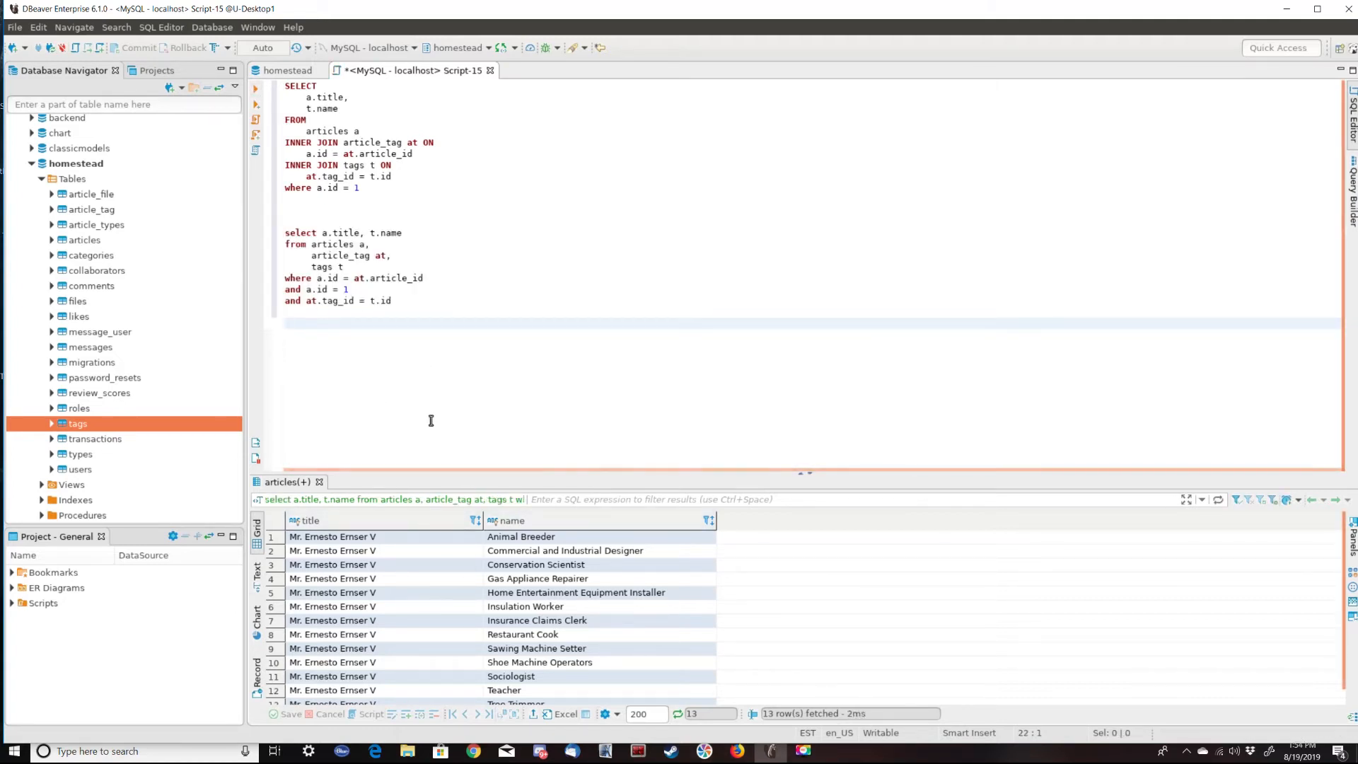